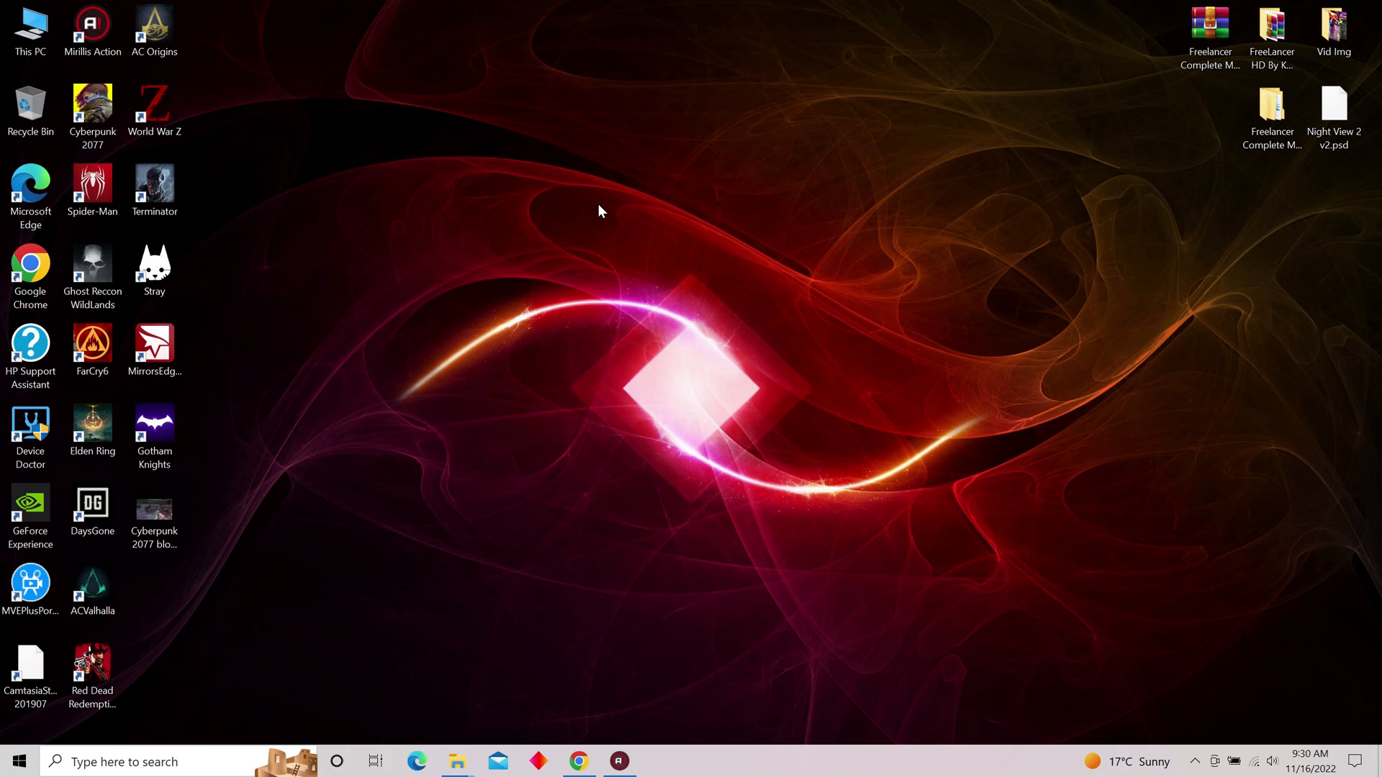
mouse_move(876, 136)
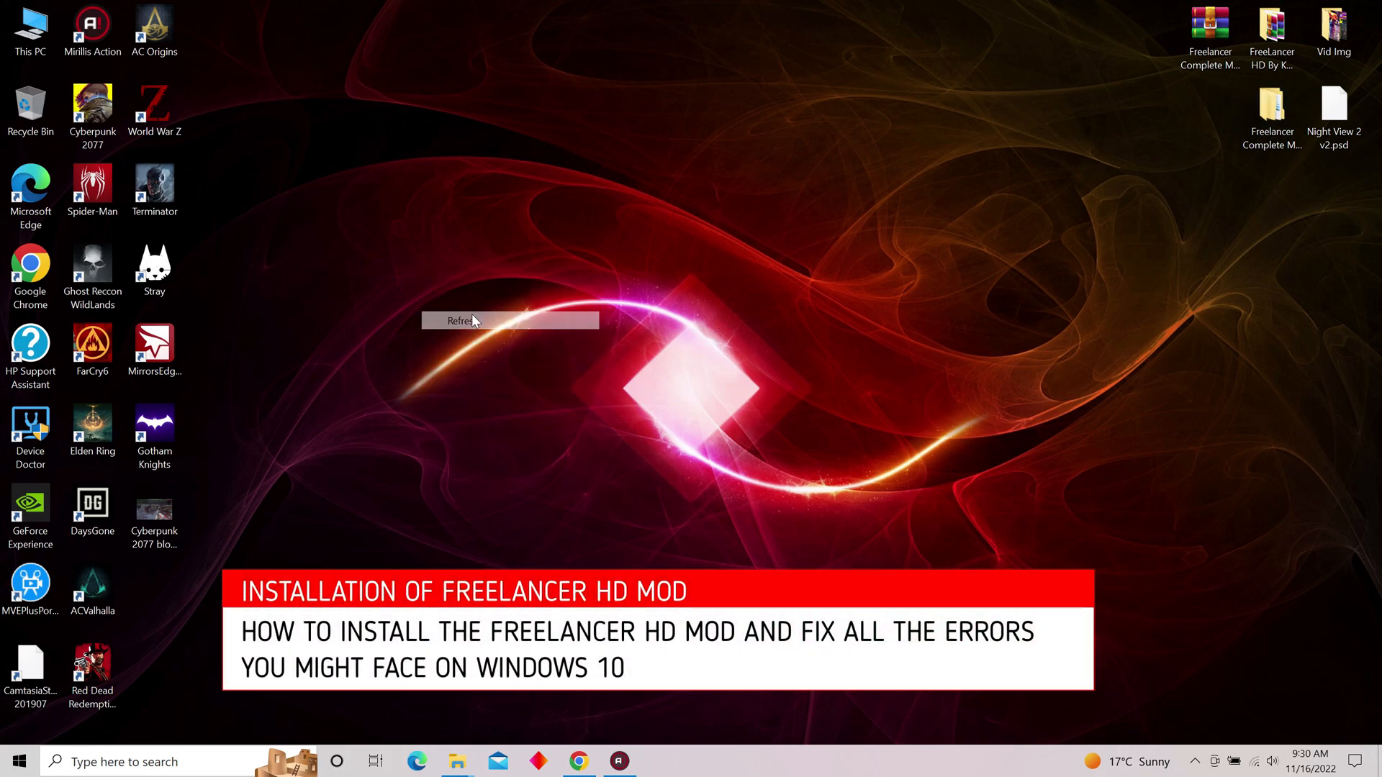
- Refresh the desktop, then open FreeLancer HD By KawisH and its inner installer folder
click(458, 320)
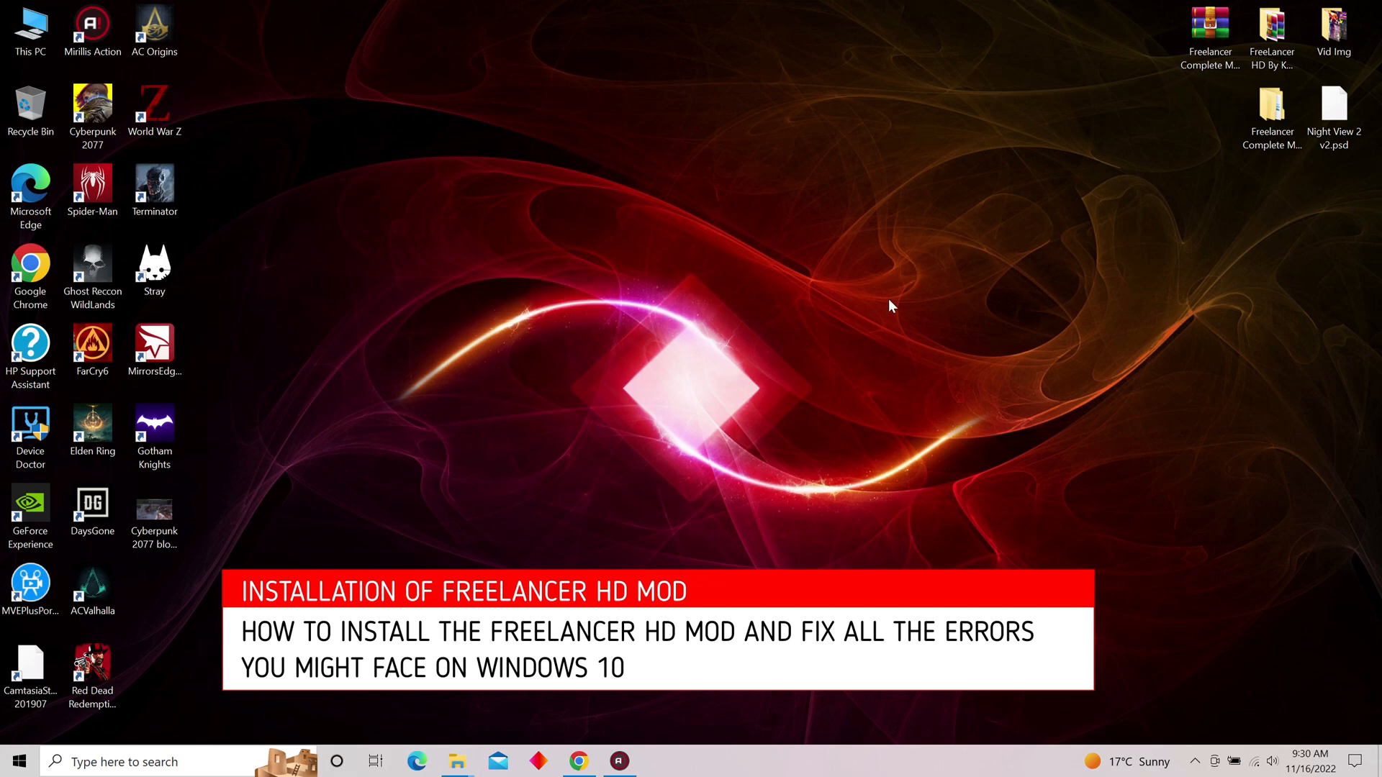
mouse_move(531, 401)
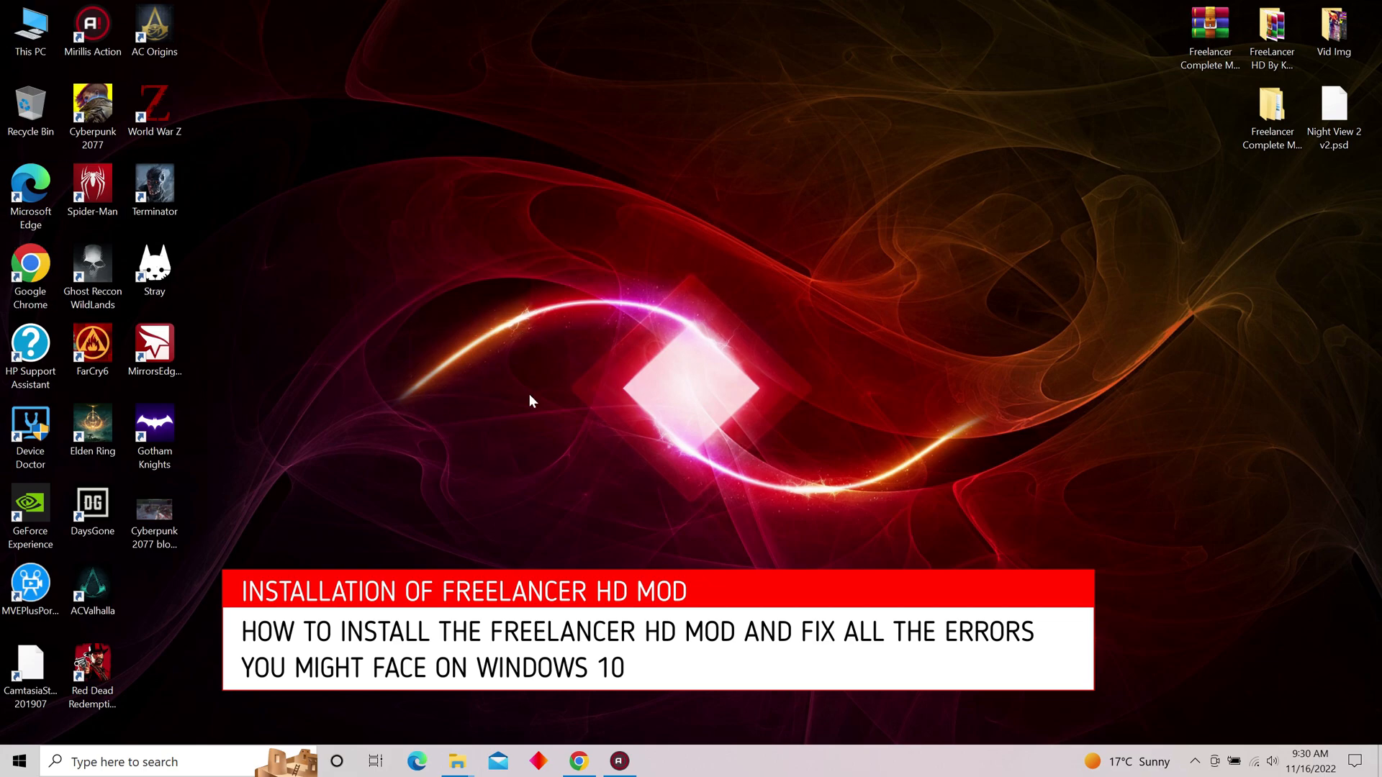
mouse_move(899, 226)
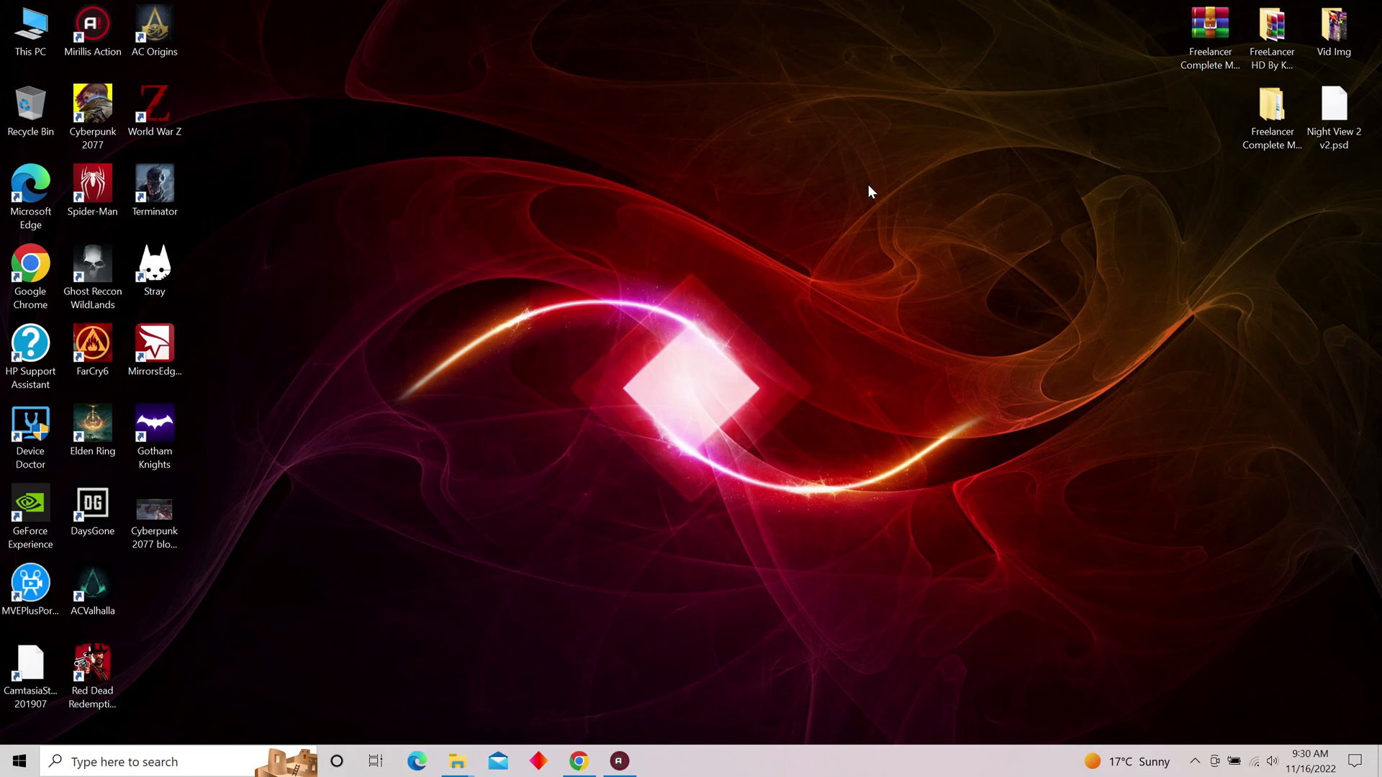
mouse_move(714, 173)
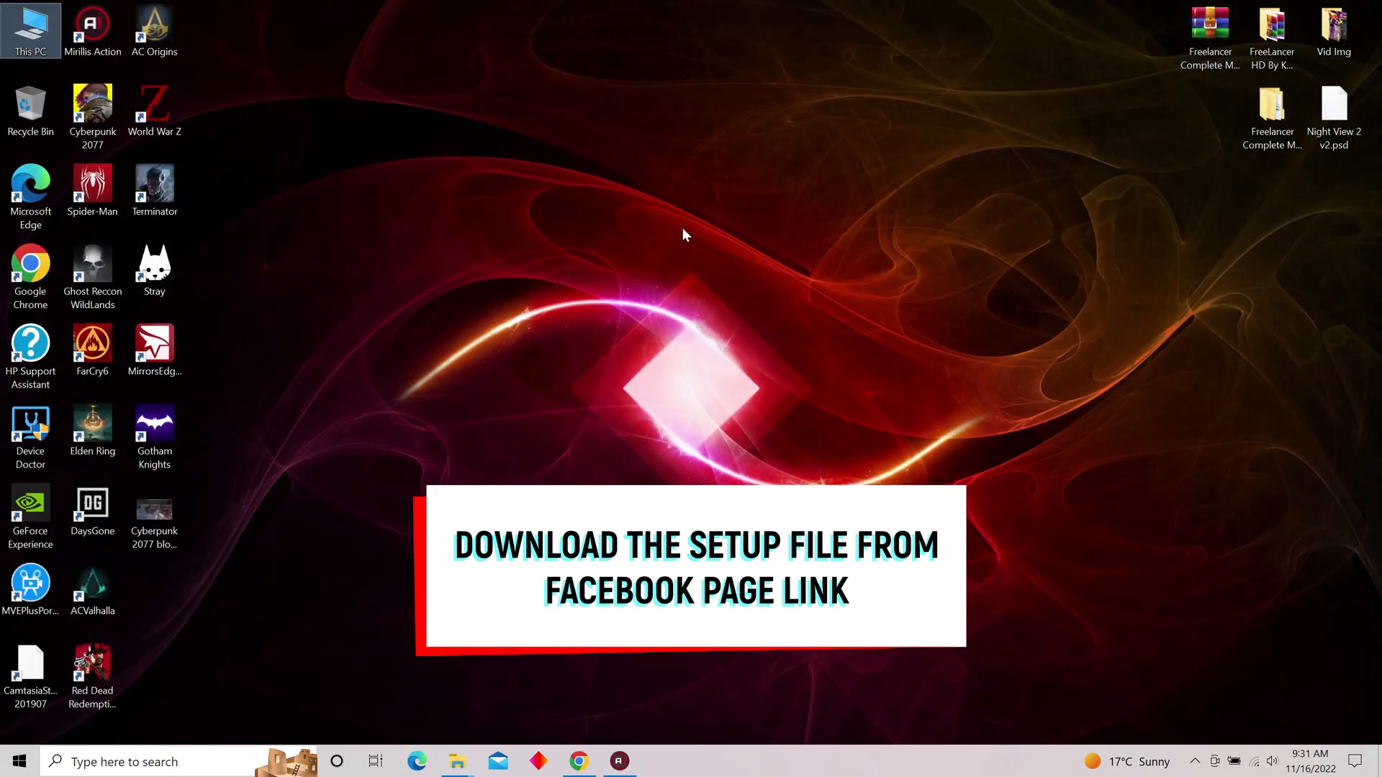
mouse_move(1086, 161)
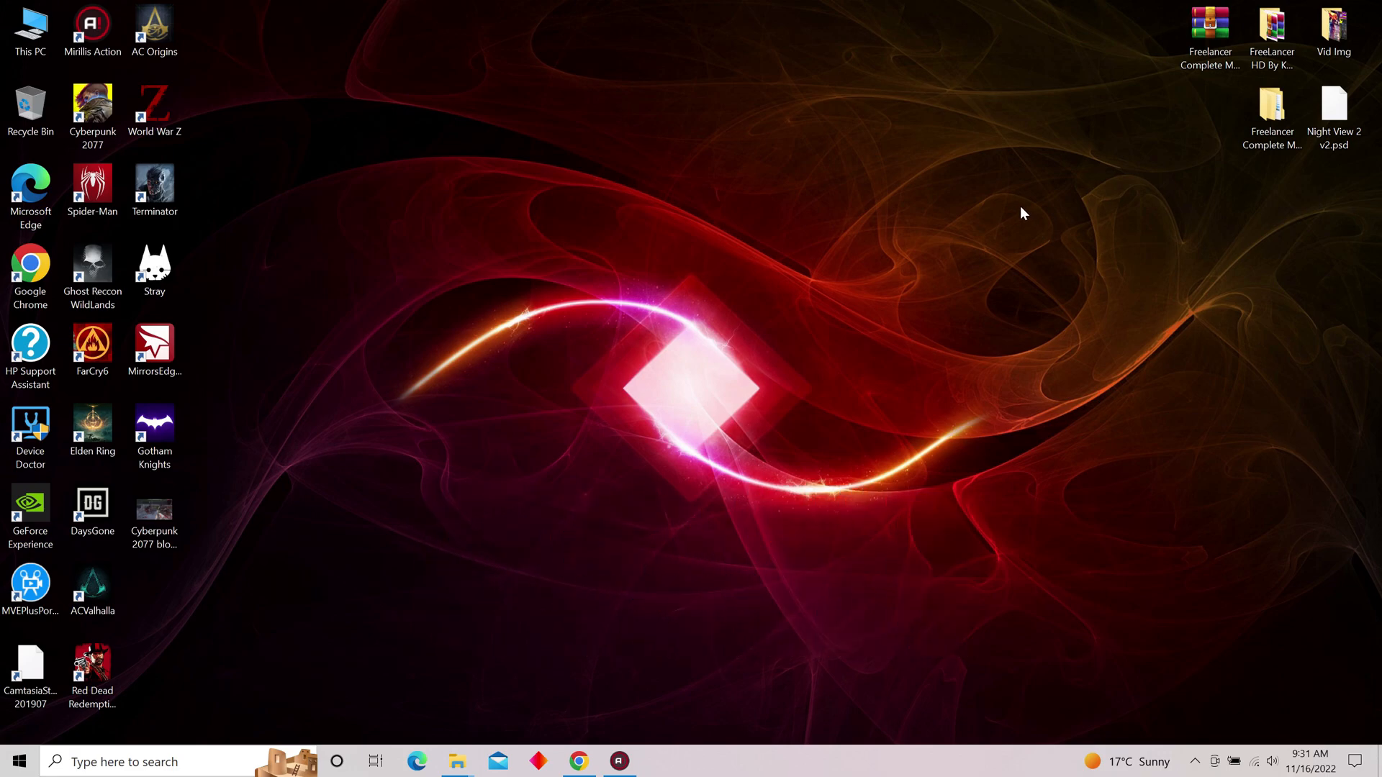
right_click(1022, 213)
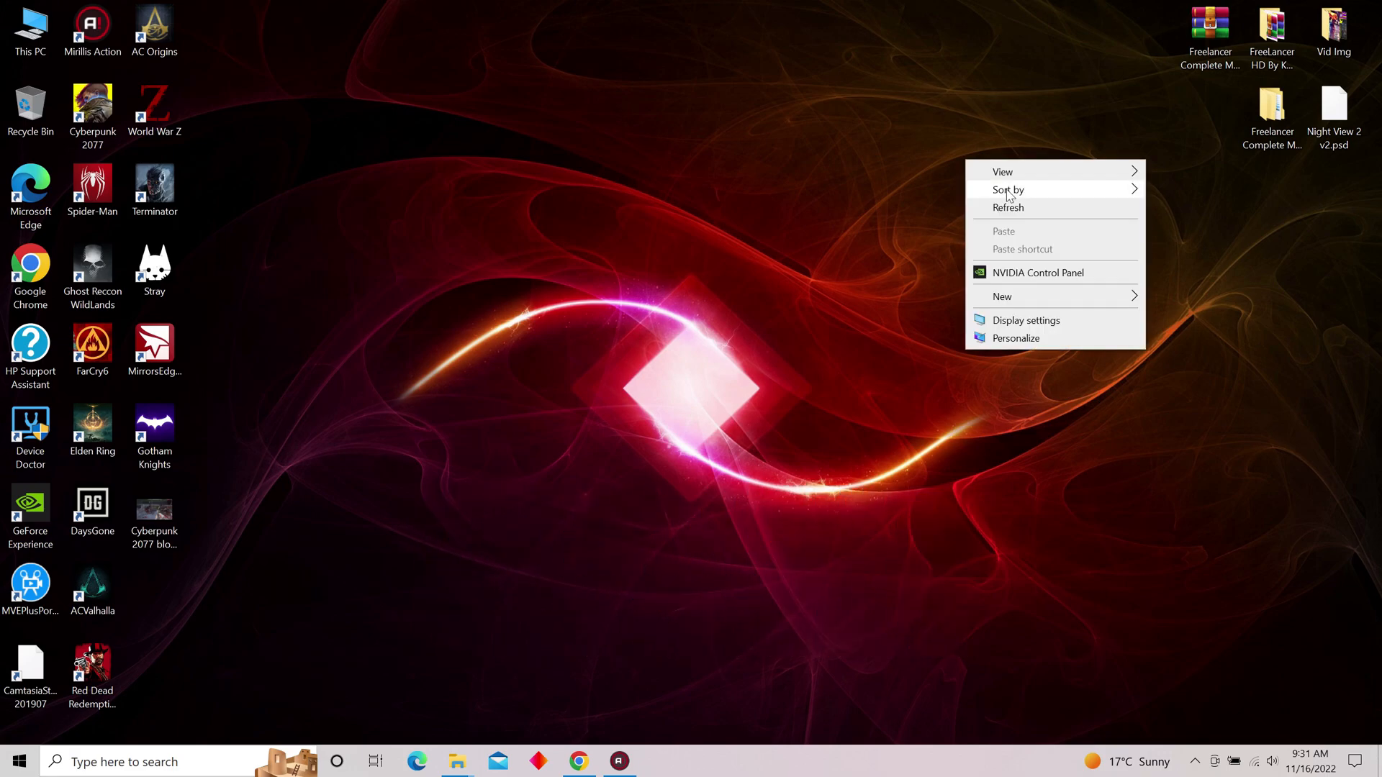
click(1020, 211)
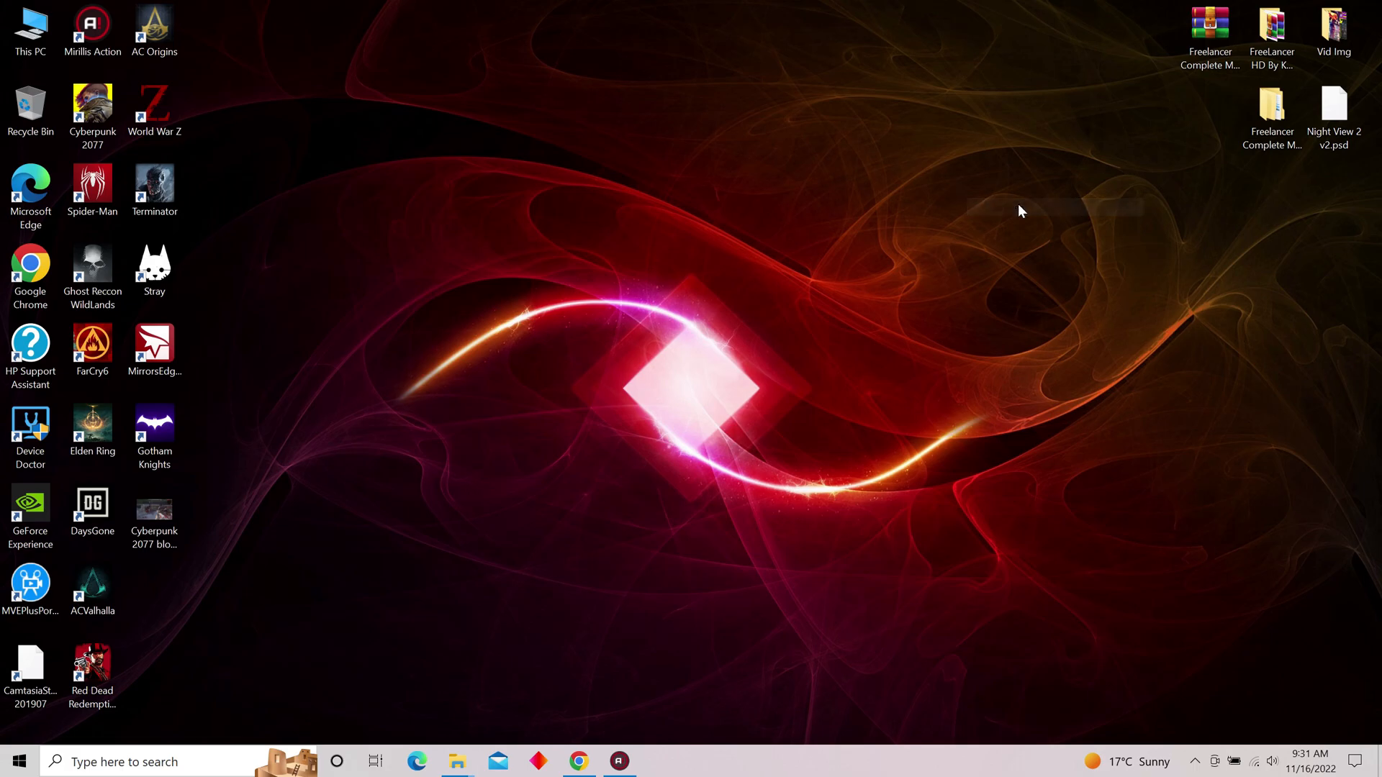
double_click(1272, 27)
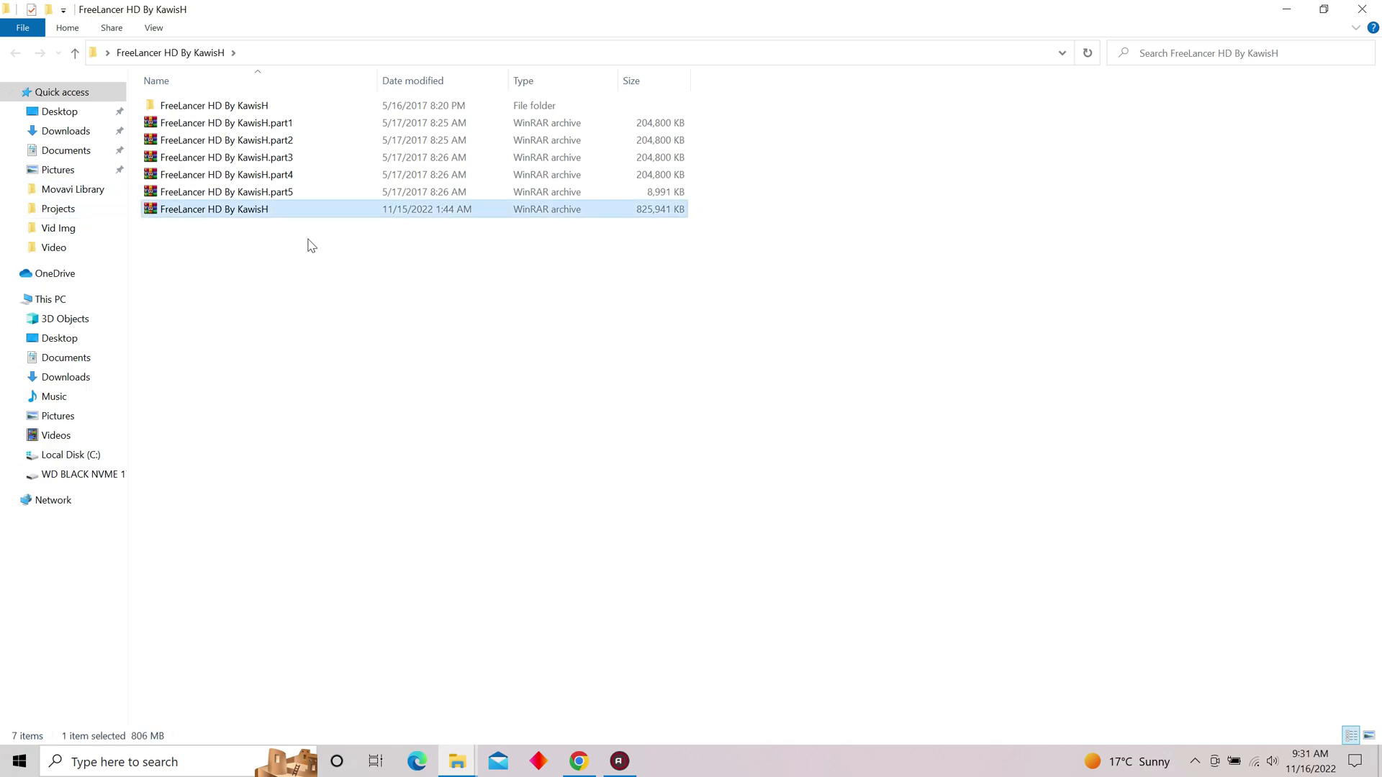
mouse_move(272, 247)
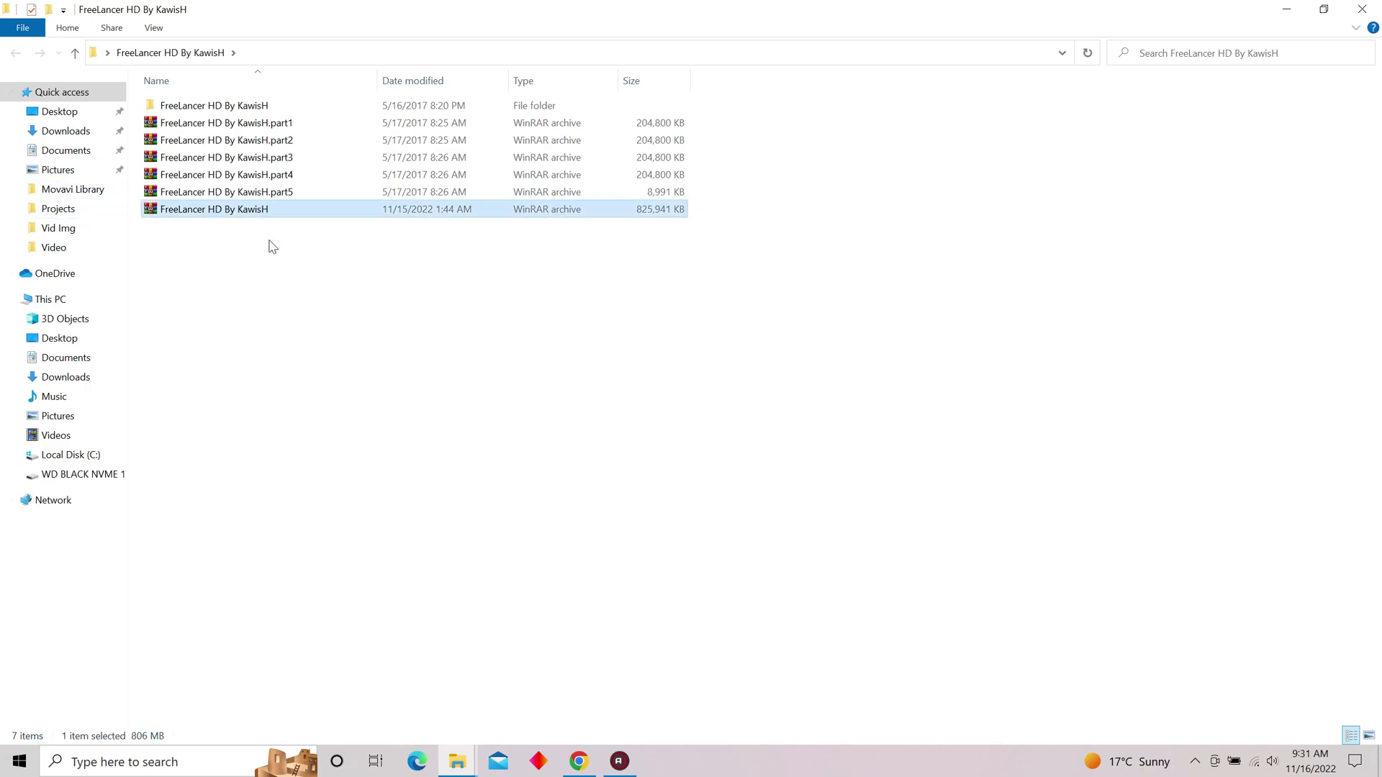
double_click(213, 105)
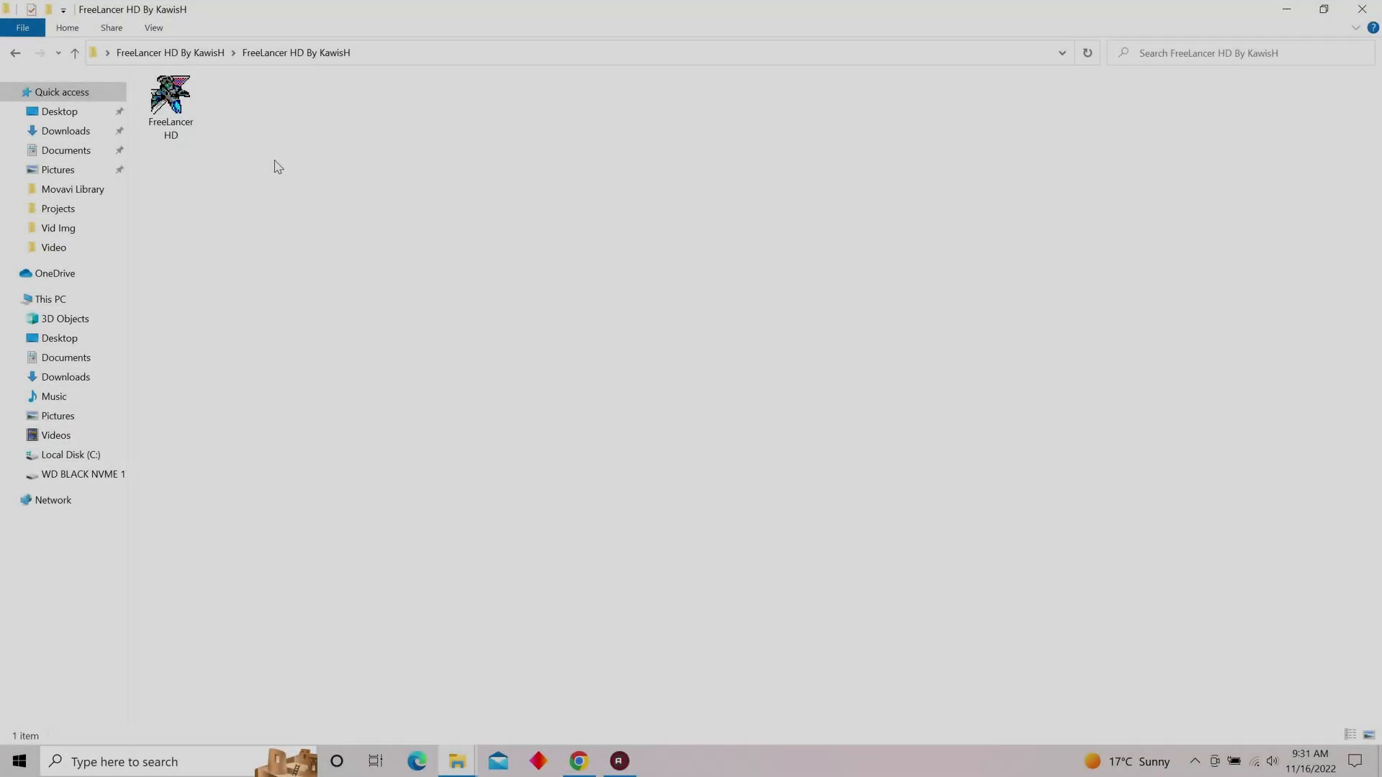
mouse_move(259, 195)
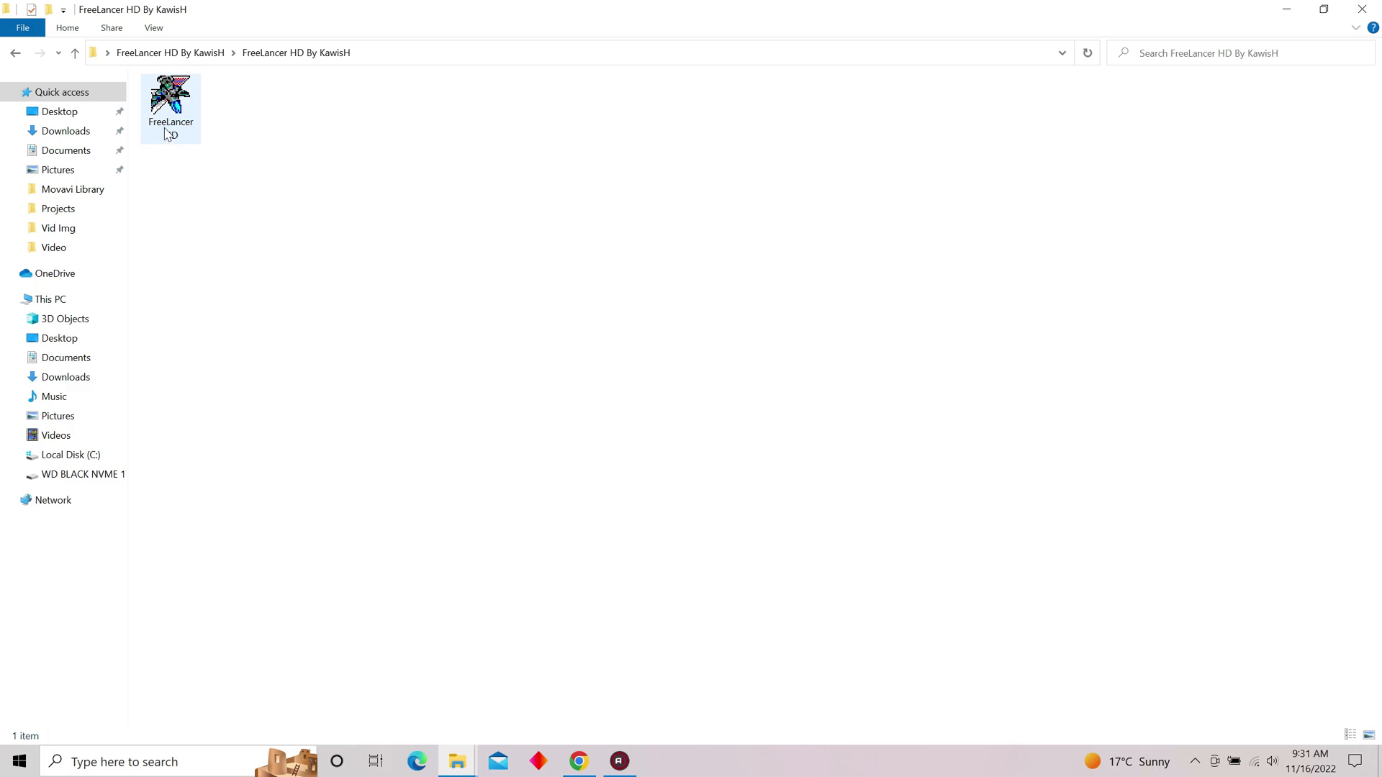
- Run the FreeLancer HD installer, accept its terms, and extract to C:\Program Files\FreeLancer HD
double_click(172, 93)
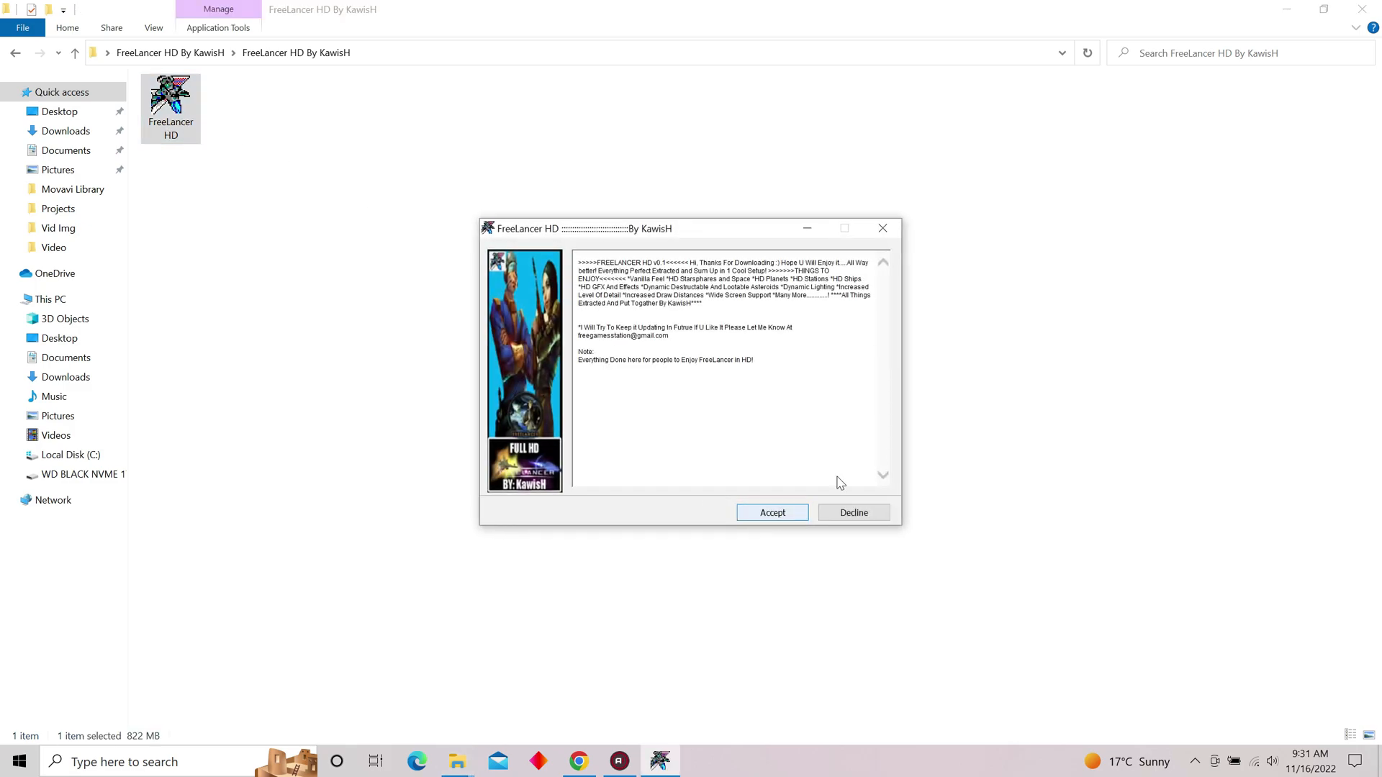
click(770, 512)
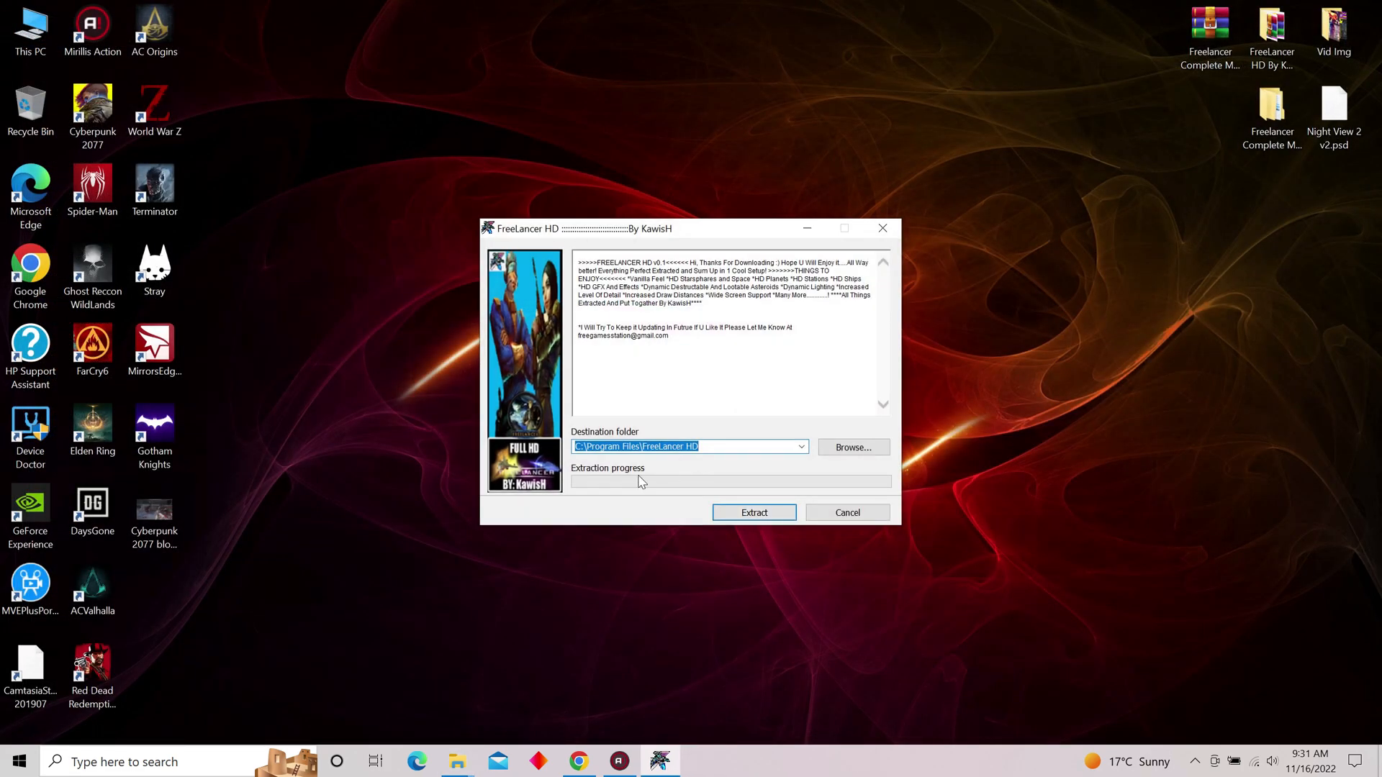
click(753, 511)
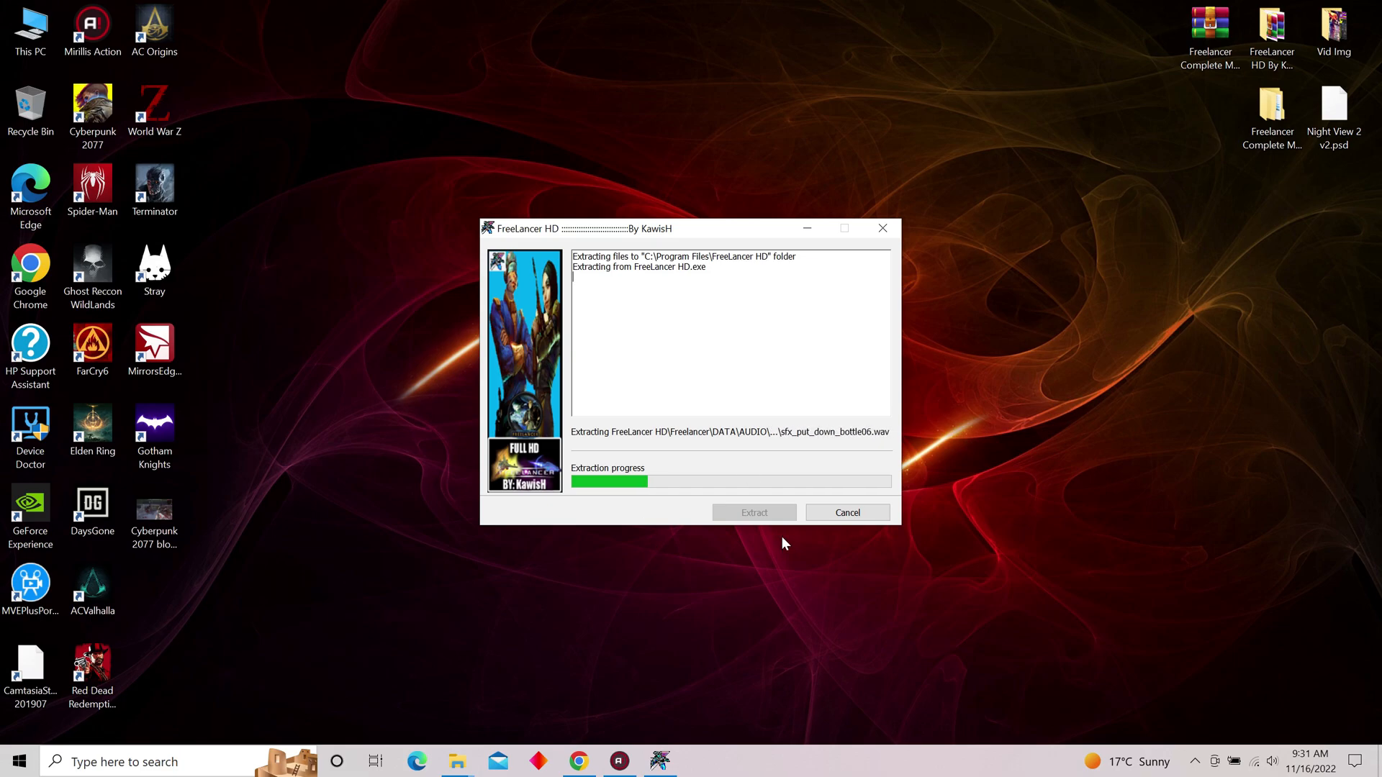
mouse_move(624, 573)
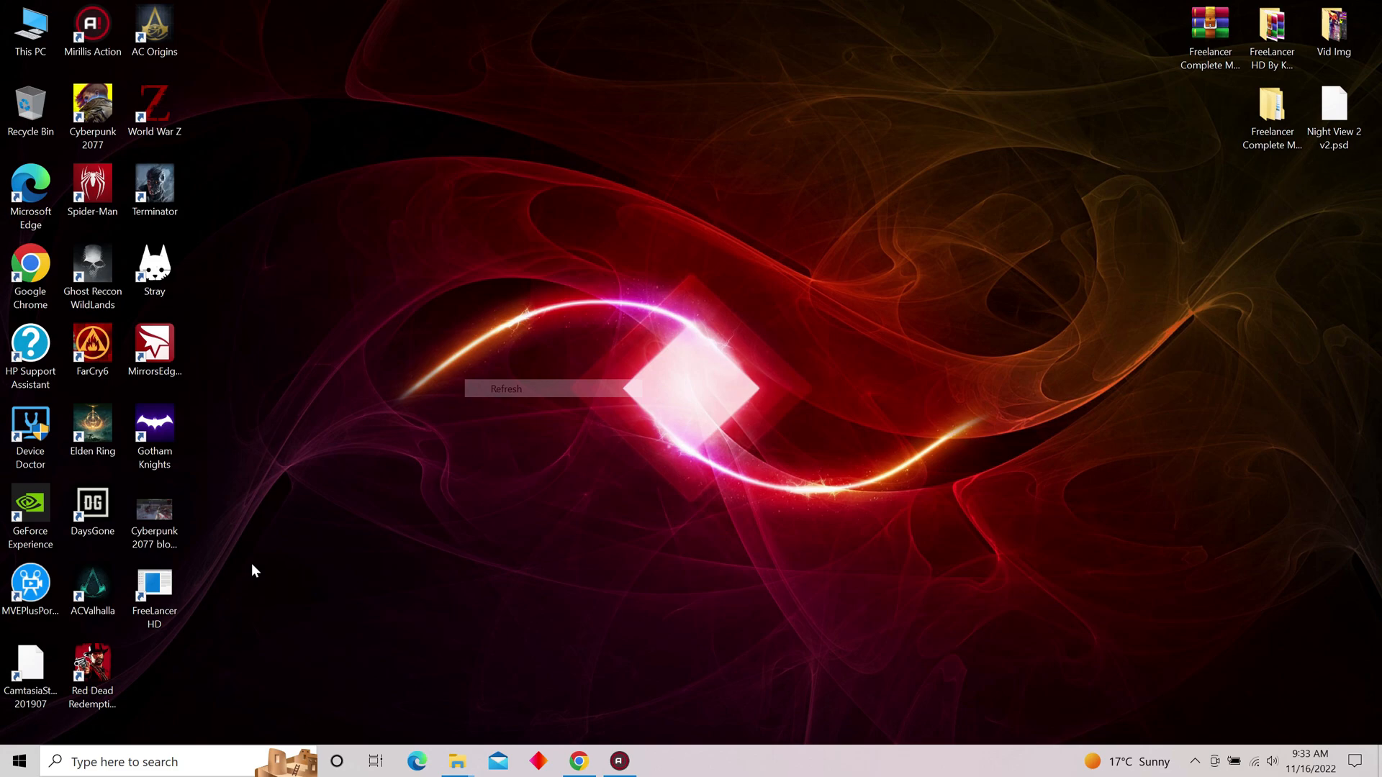
mouse_move(154, 593)
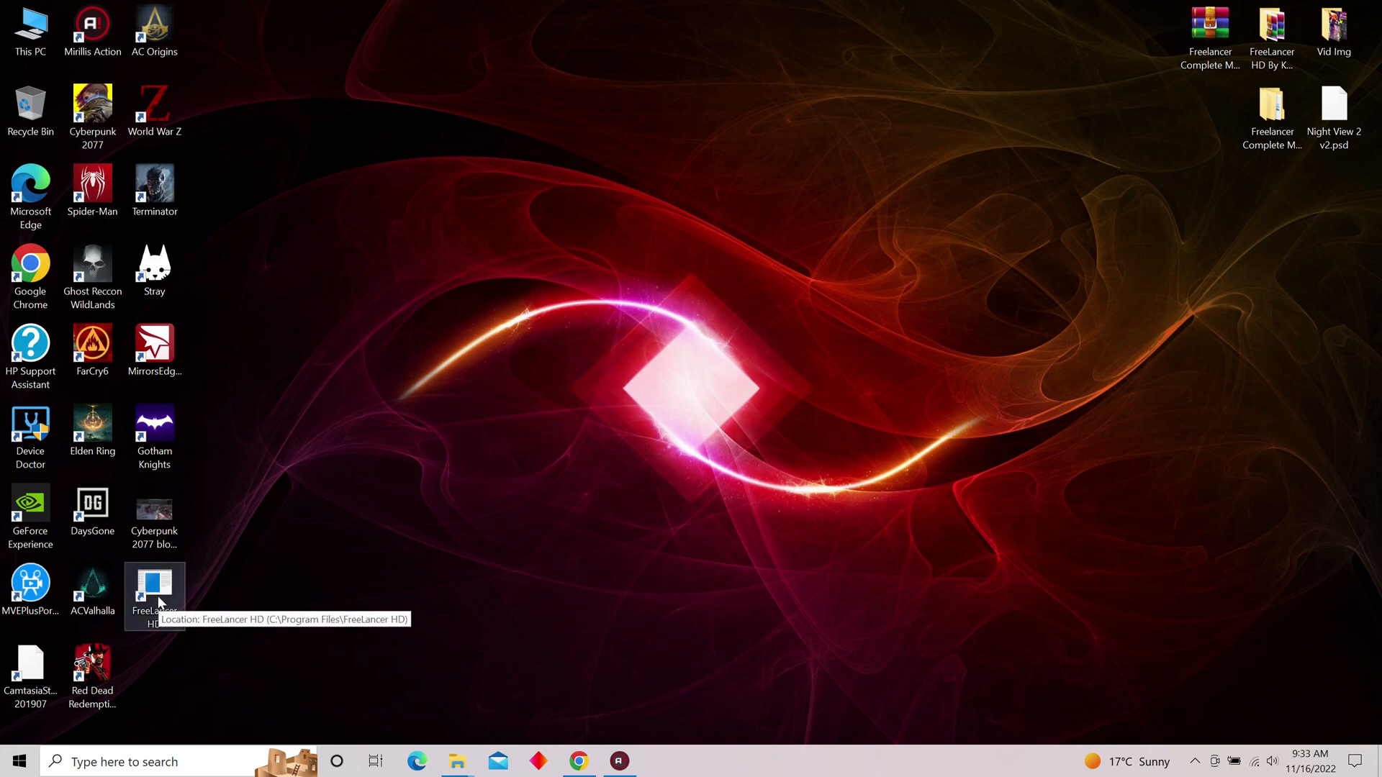
mouse_move(326, 408)
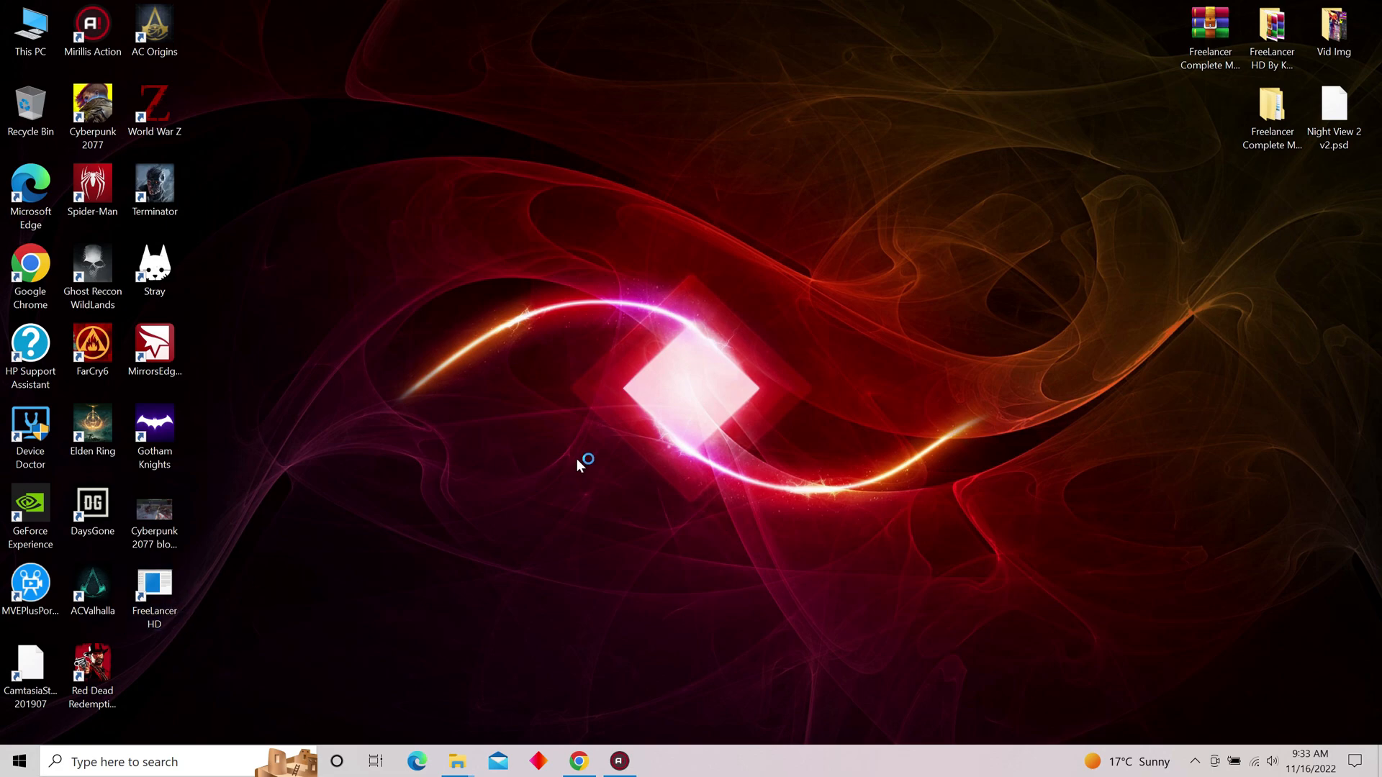
- Launch the FreeLancer HD shortcut and dismiss the d3d11.dll Entry Point Not Found error
double_click(153, 588)
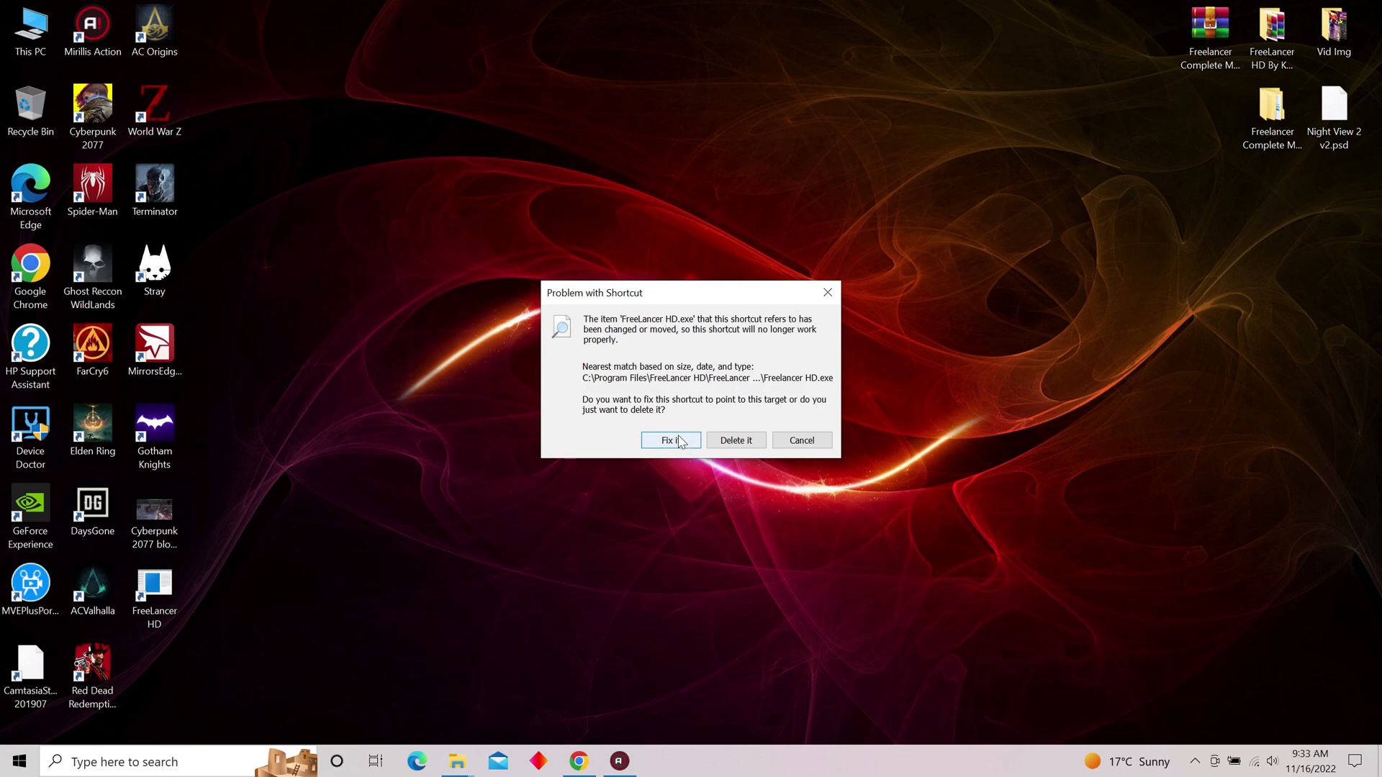
click(670, 440)
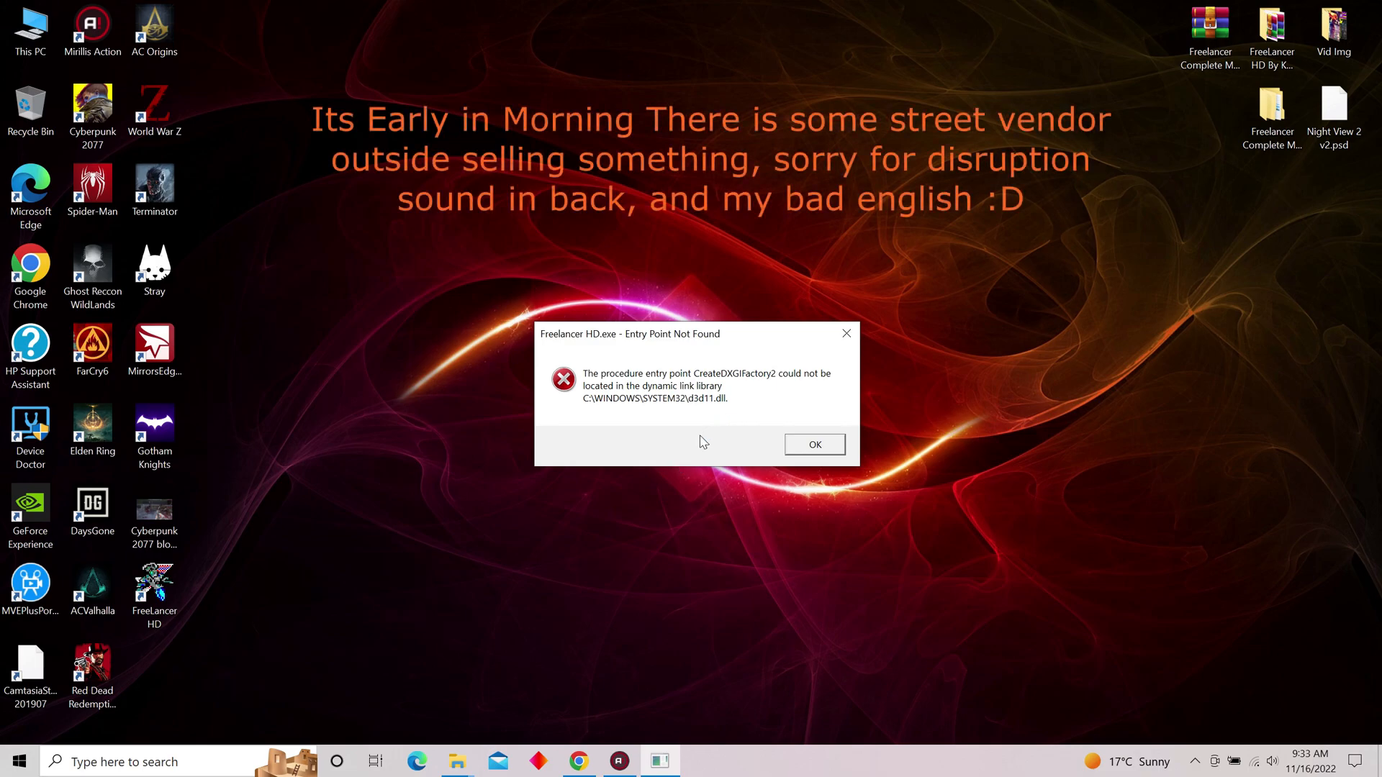
mouse_move(615, 411)
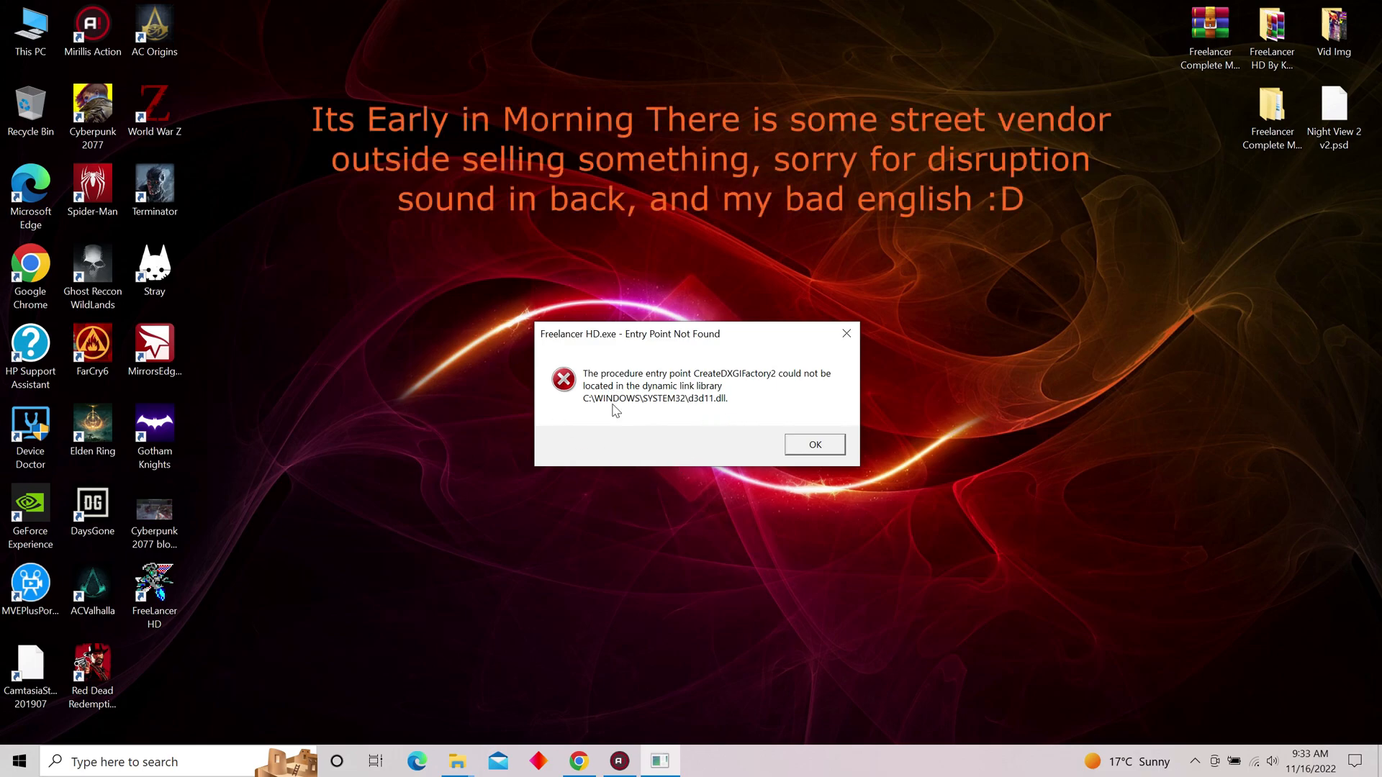
mouse_move(738, 438)
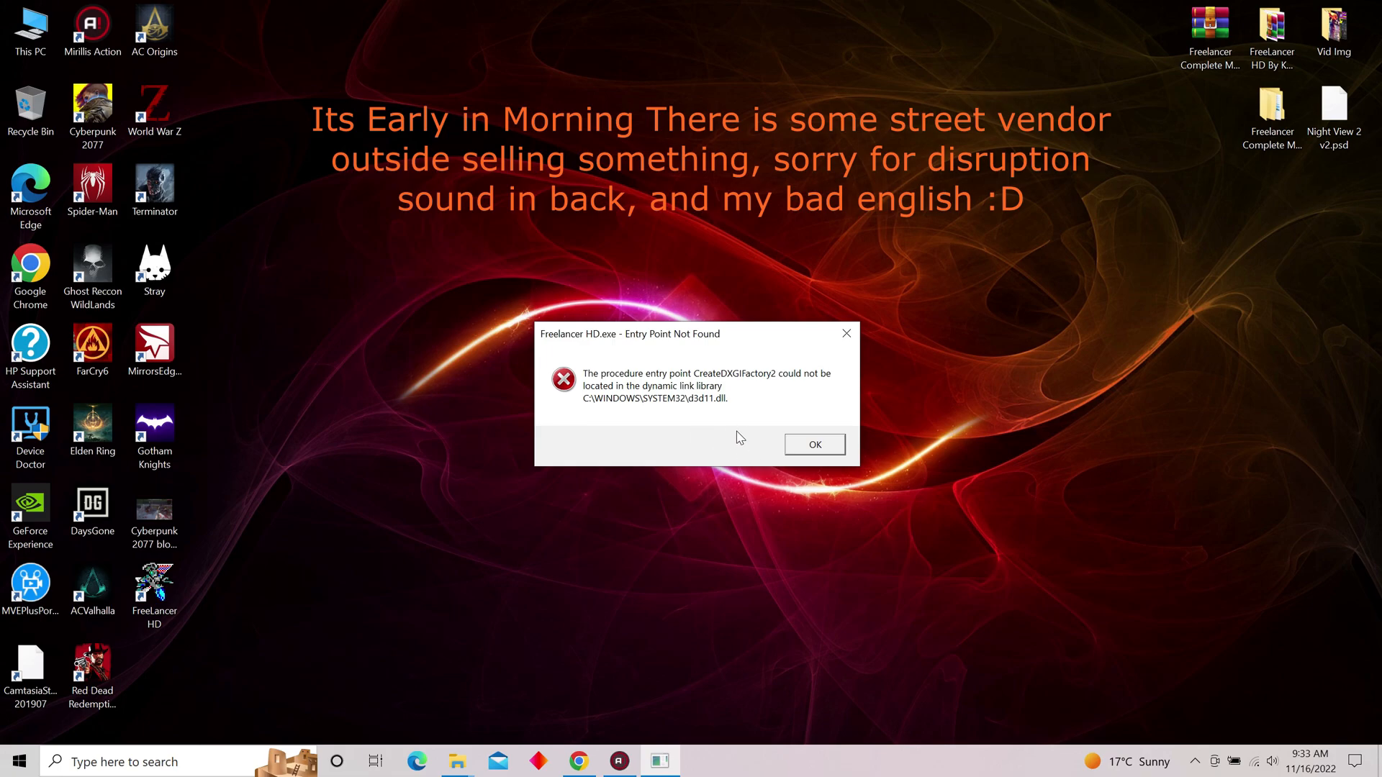
mouse_move(701, 415)
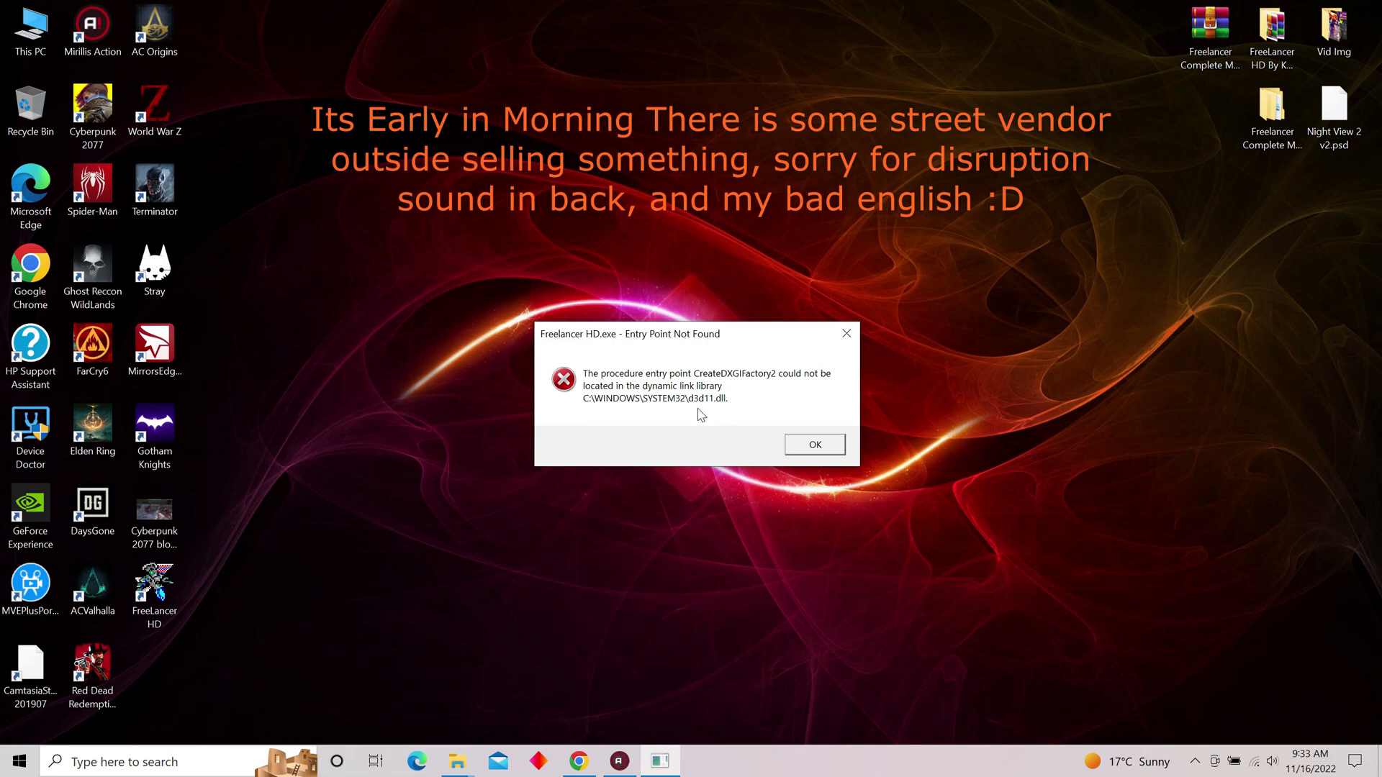
mouse_move(778, 449)
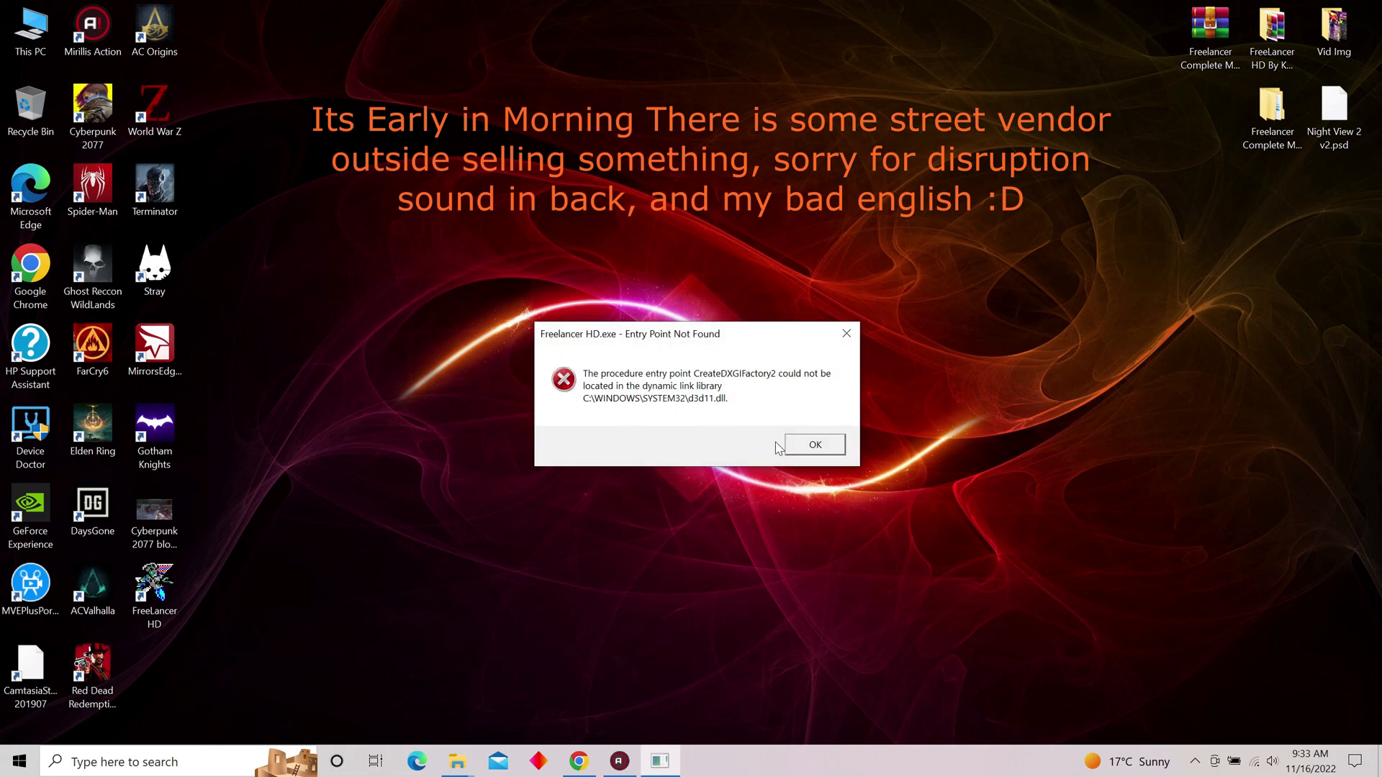
click(813, 444)
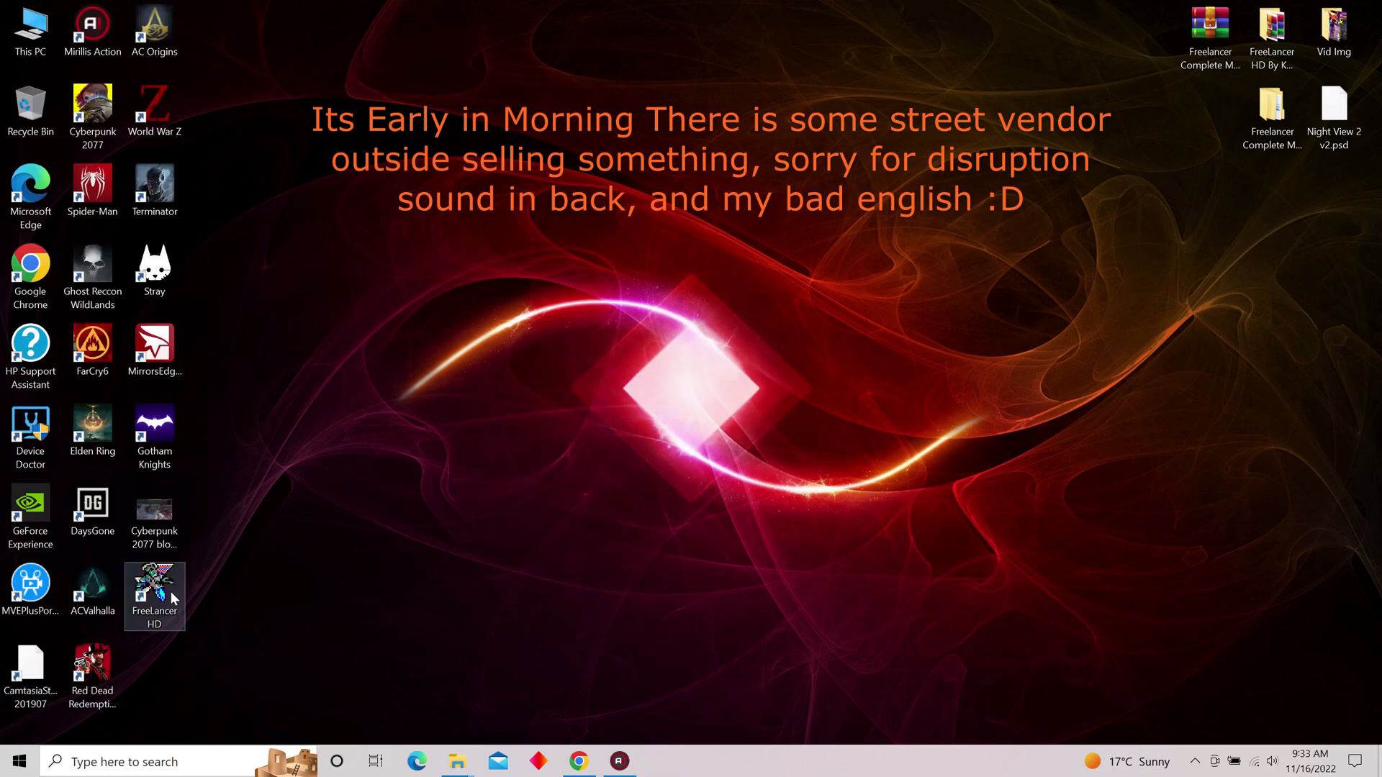
- Go to the game's EXE folder via the shortcut's Open file location
right_click(154, 596)
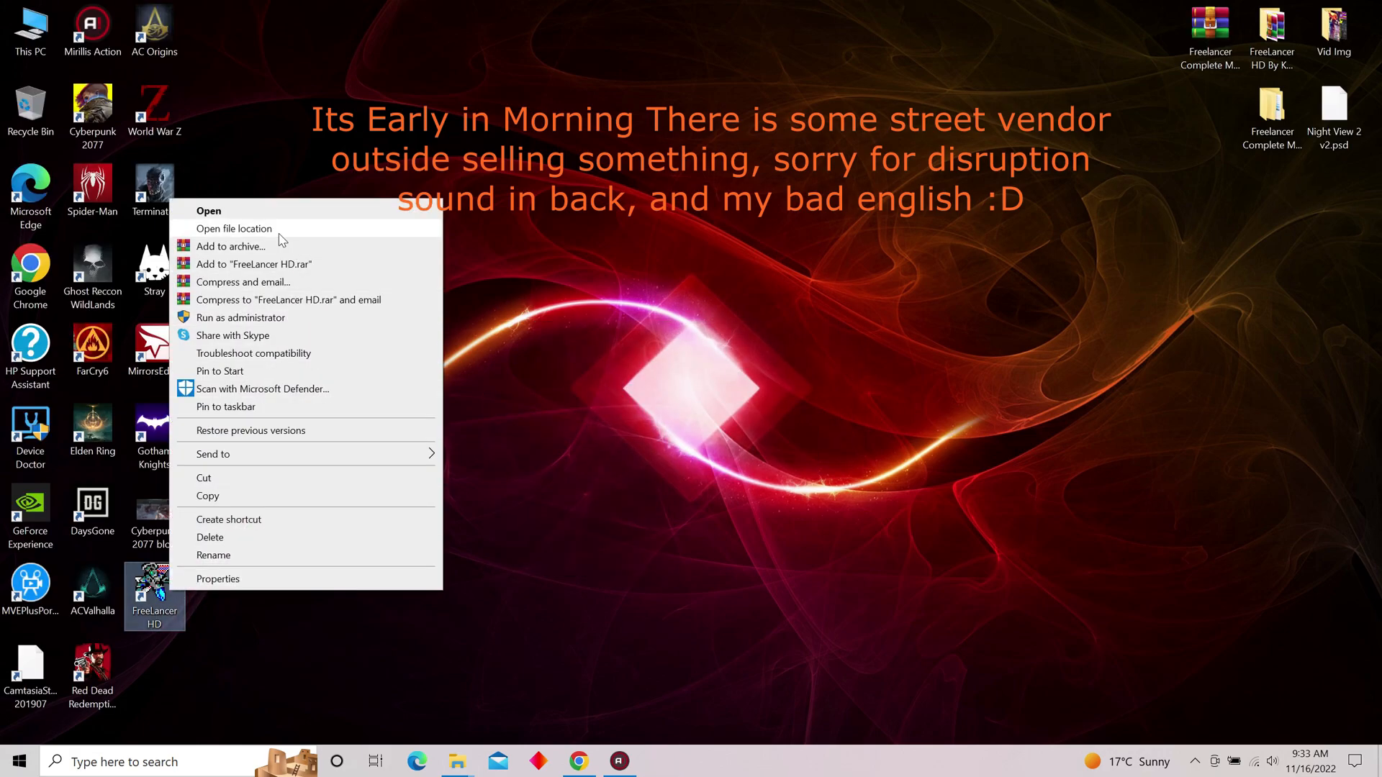
click(233, 228)
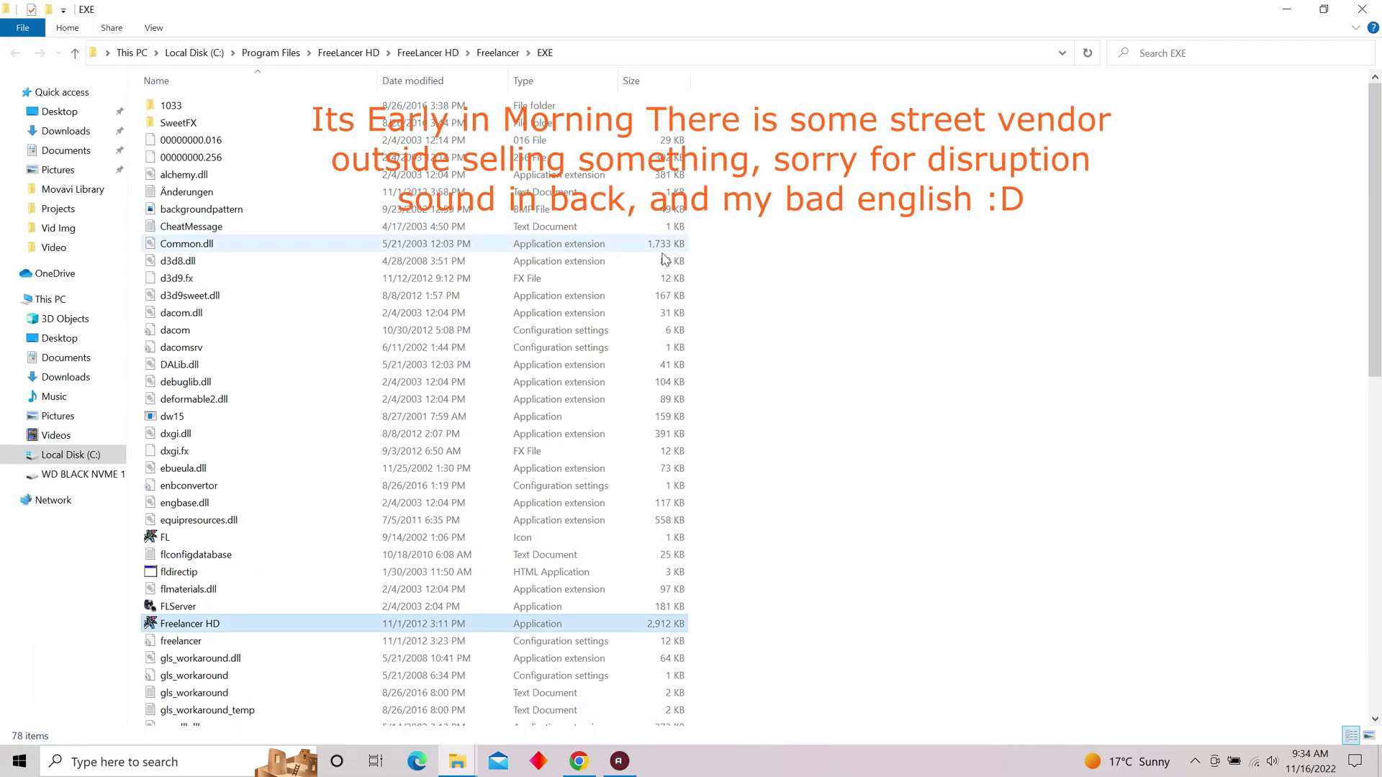
click(182, 468)
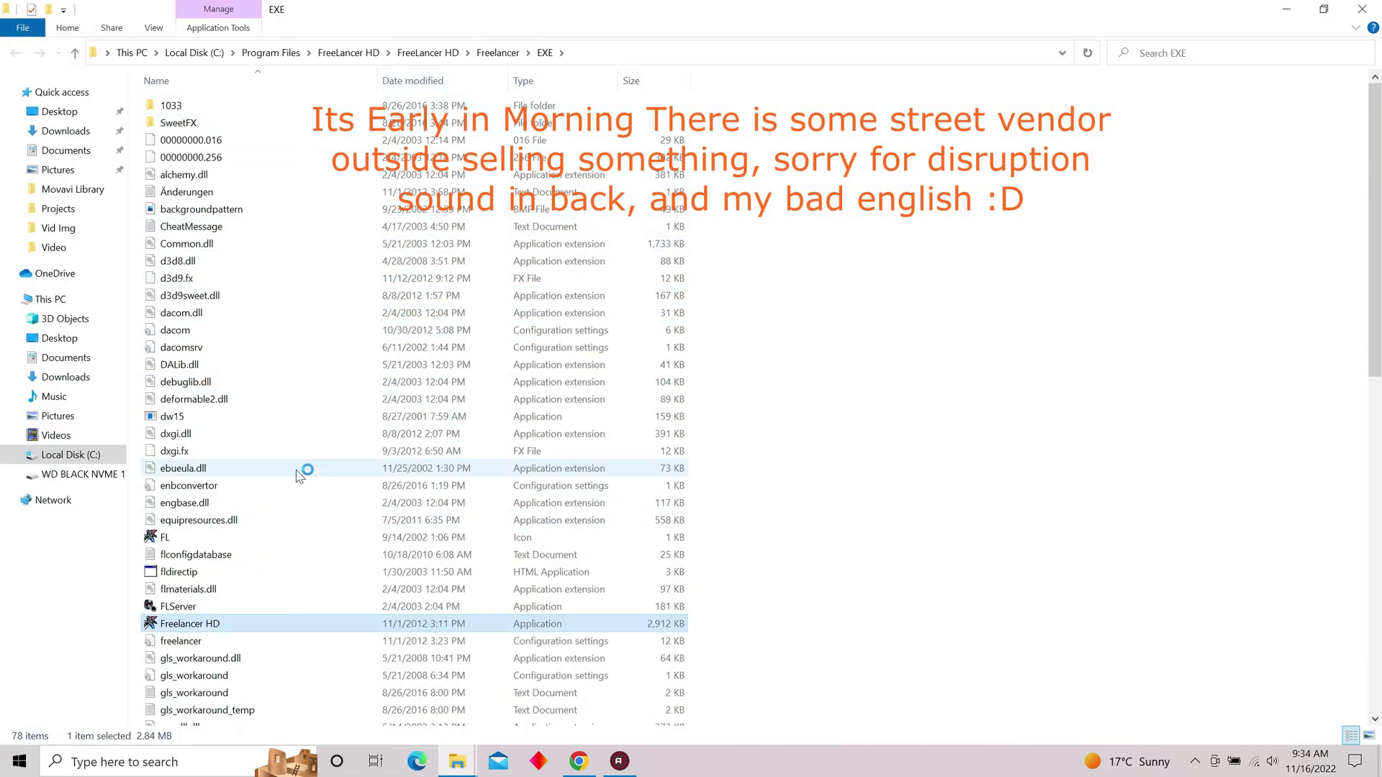
mouse_move(210, 404)
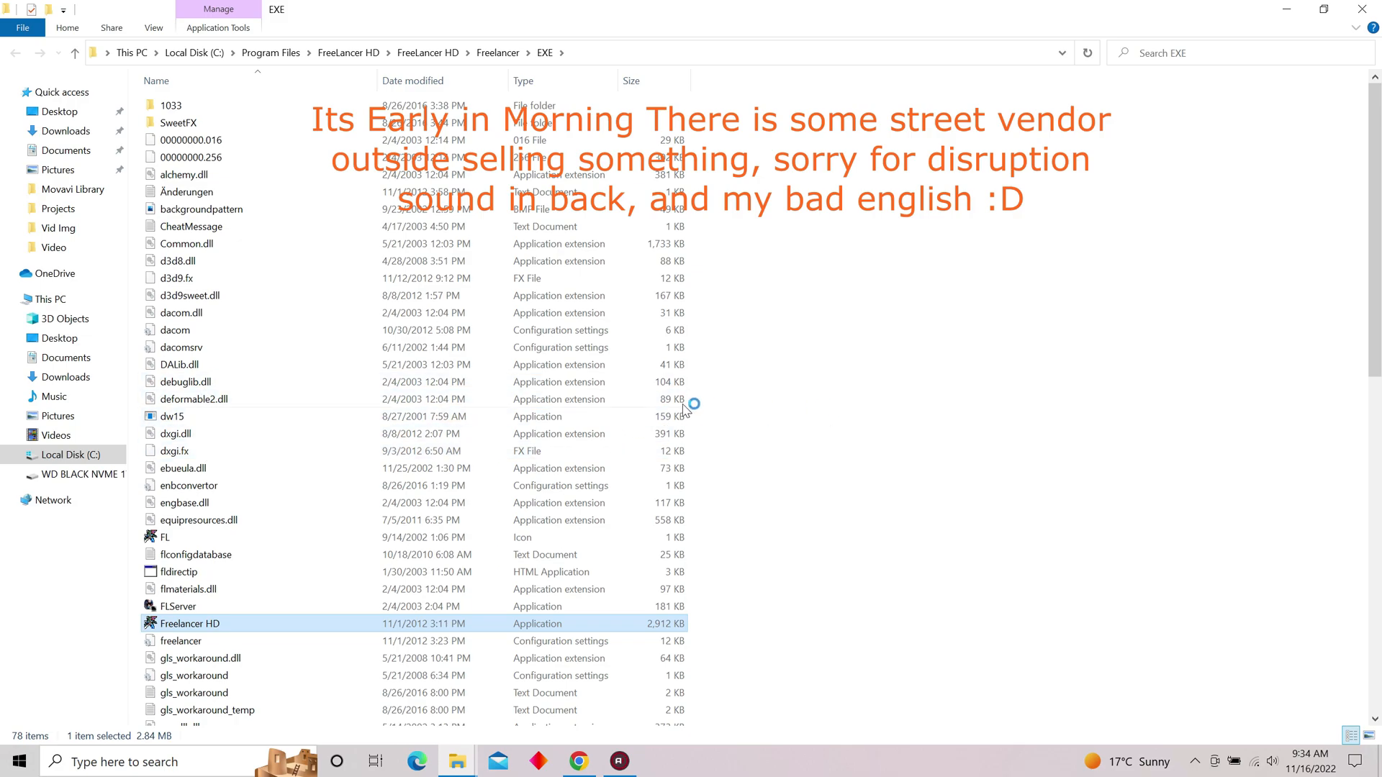
- Rename dxgi.dll to d3d11.dll
click(174, 432)
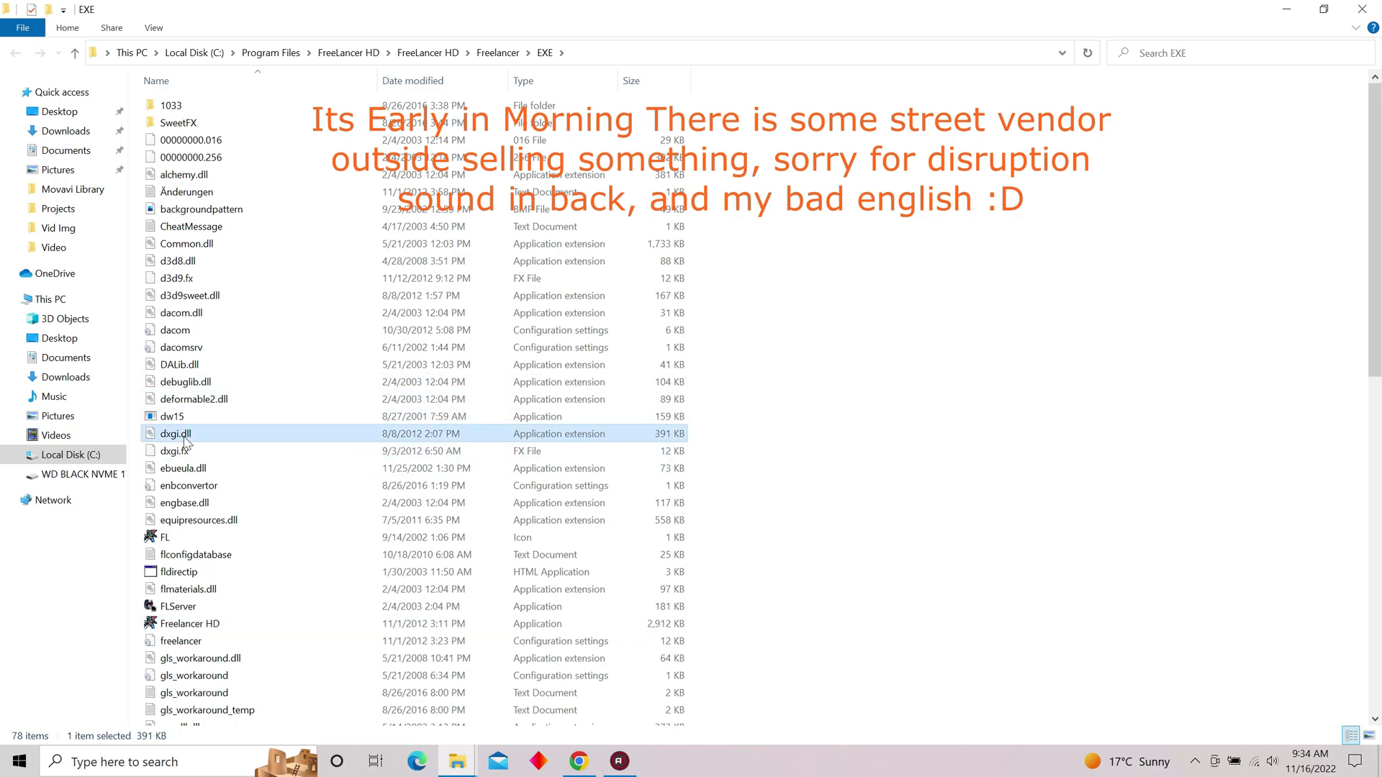
mouse_move(174, 433)
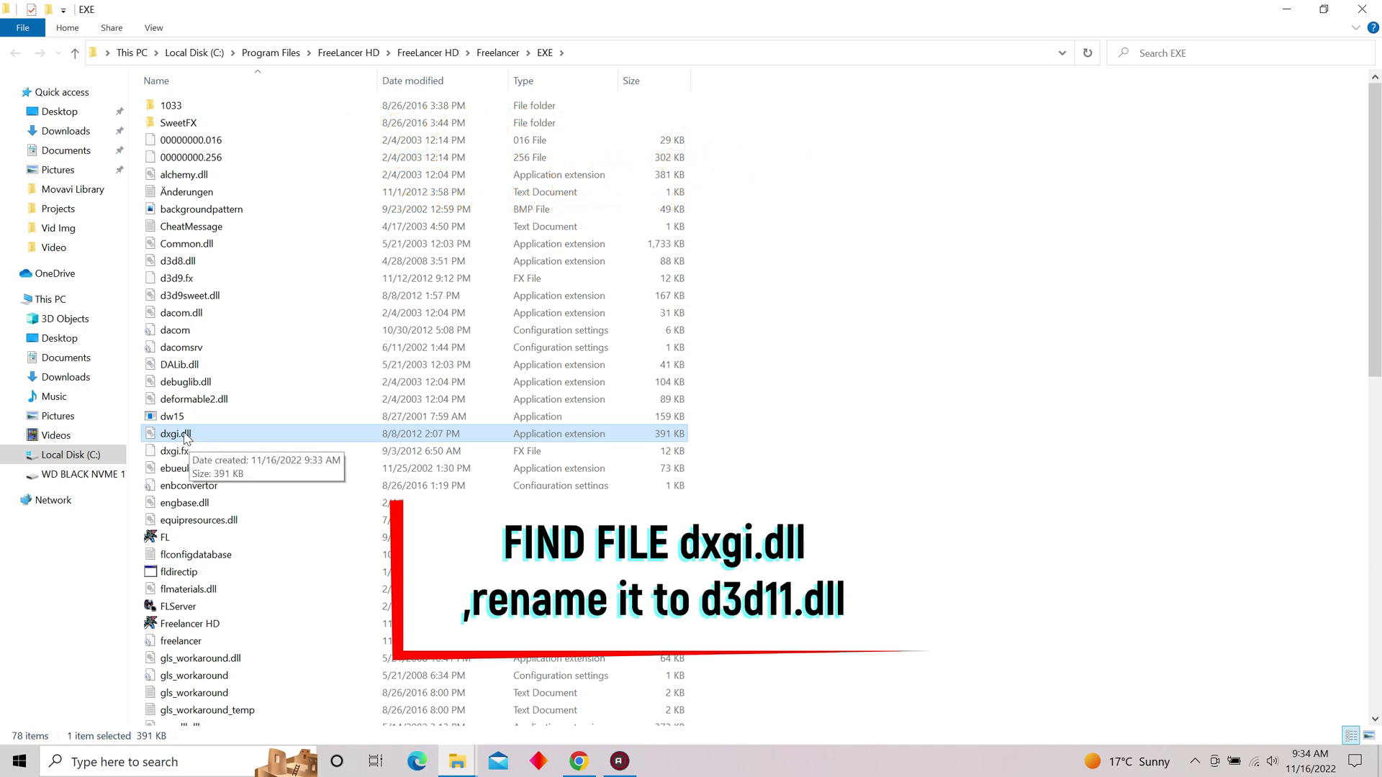
right_click(176, 432)
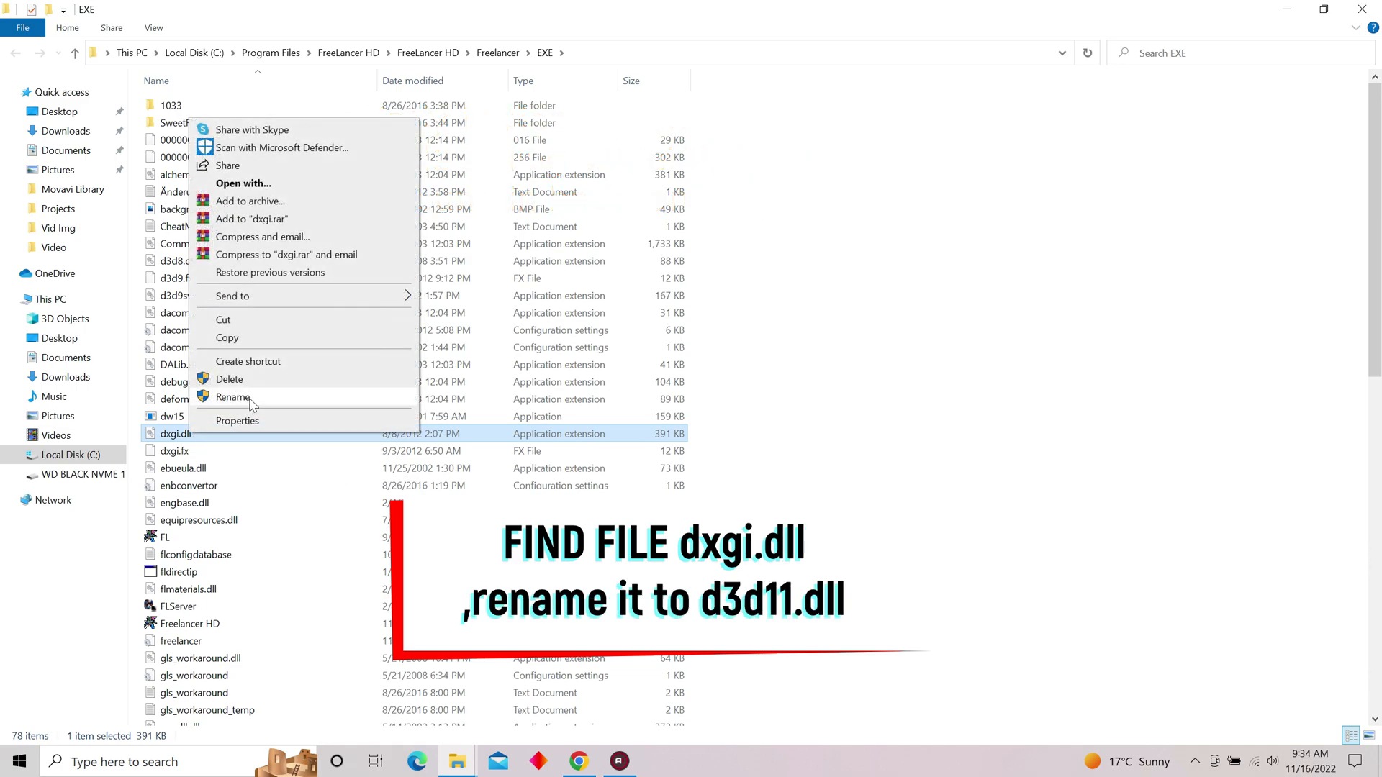
click(233, 397)
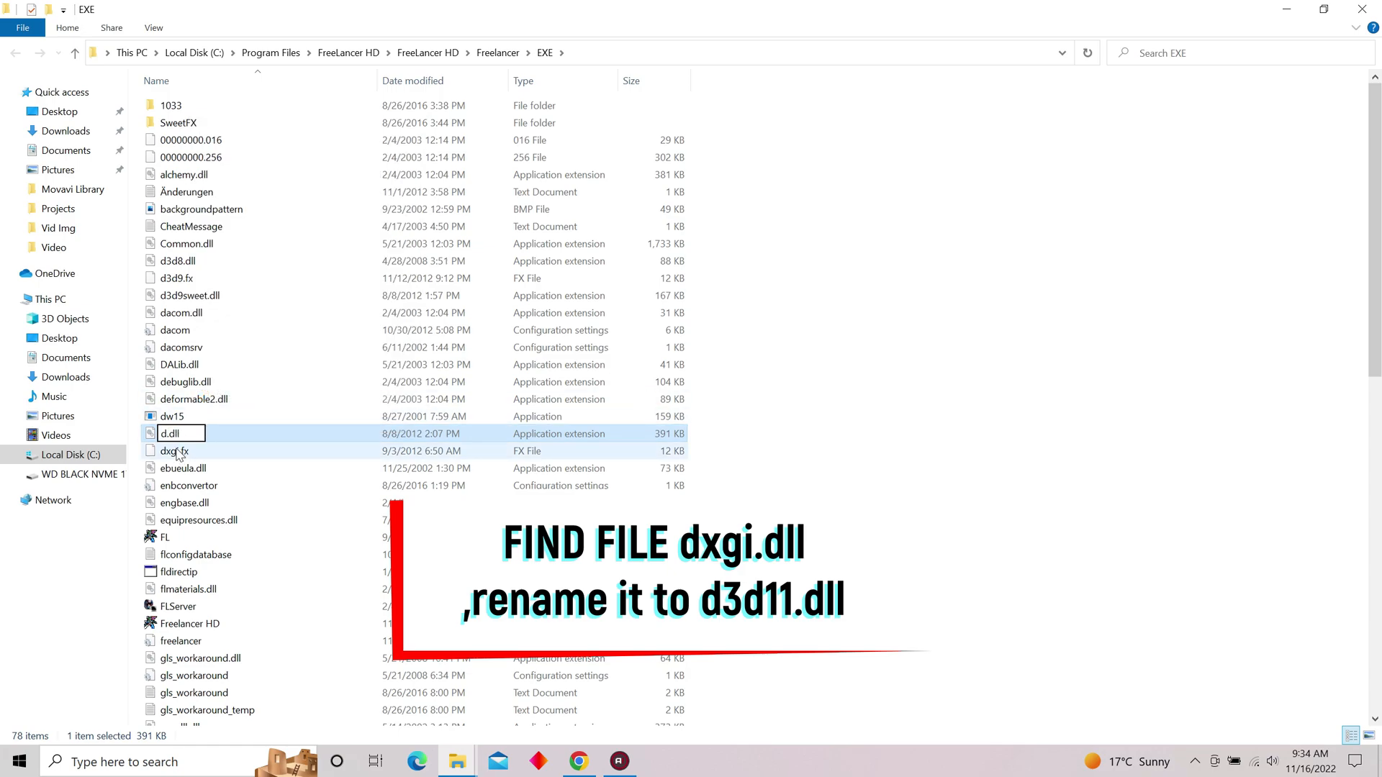
text(d3d11.dll)
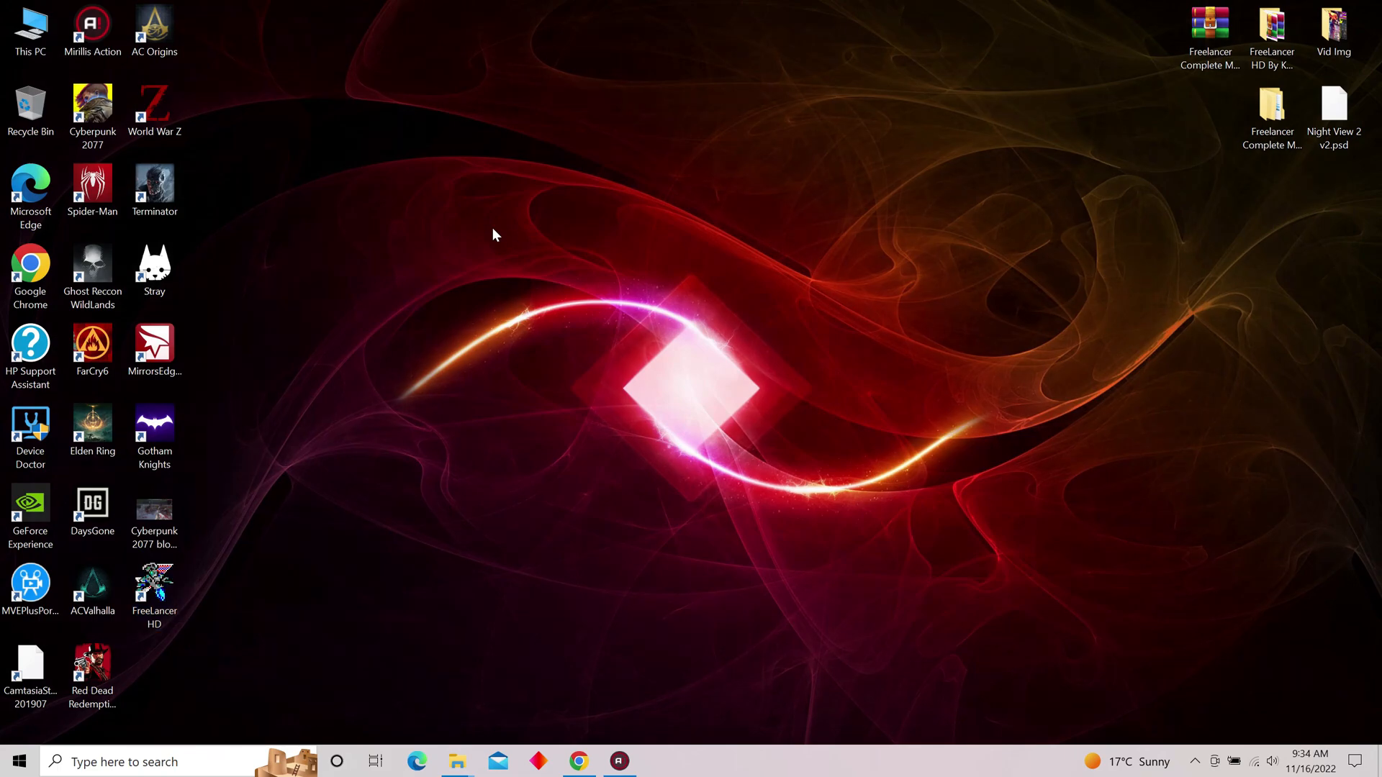
- Launch Freelancer from the desktop shortcut to its main menu, then exit and confirm YES
click(153, 590)
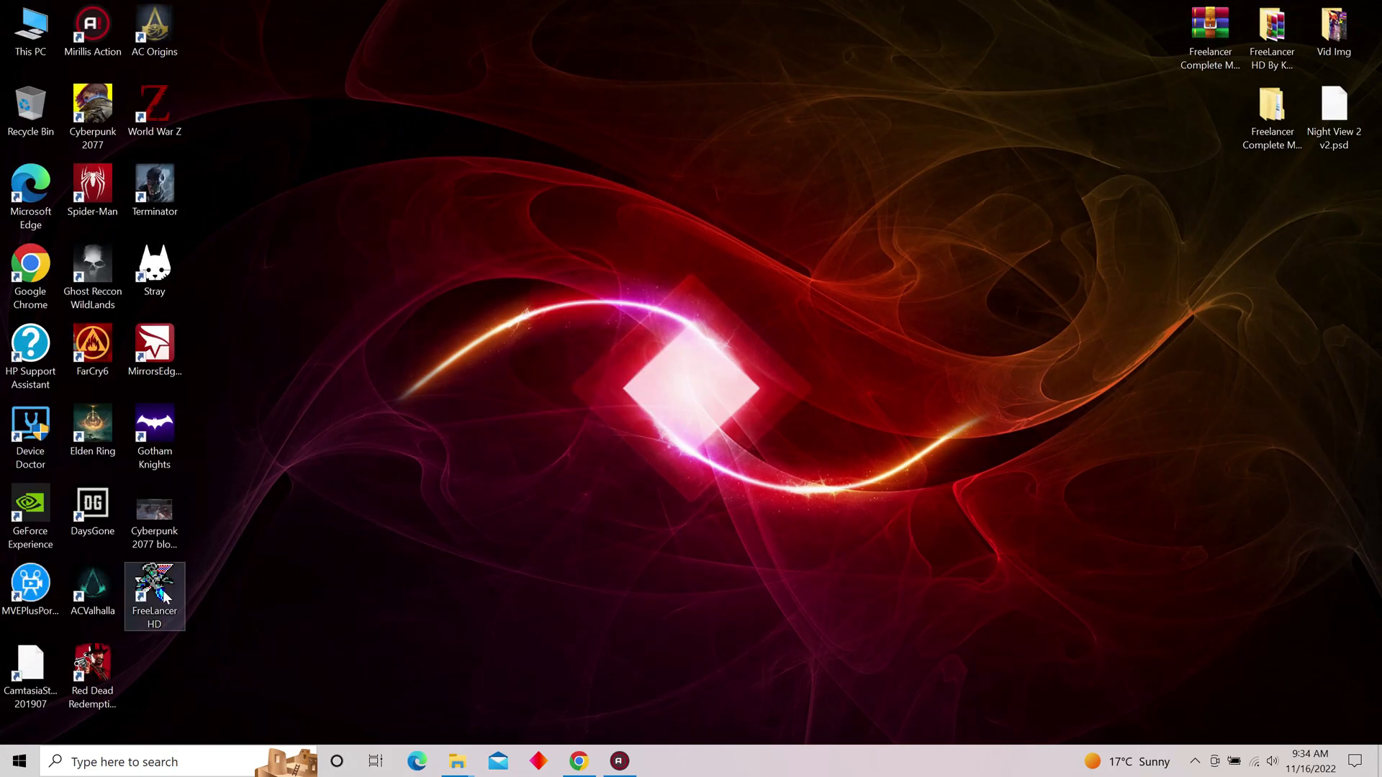
double_click(154, 588)
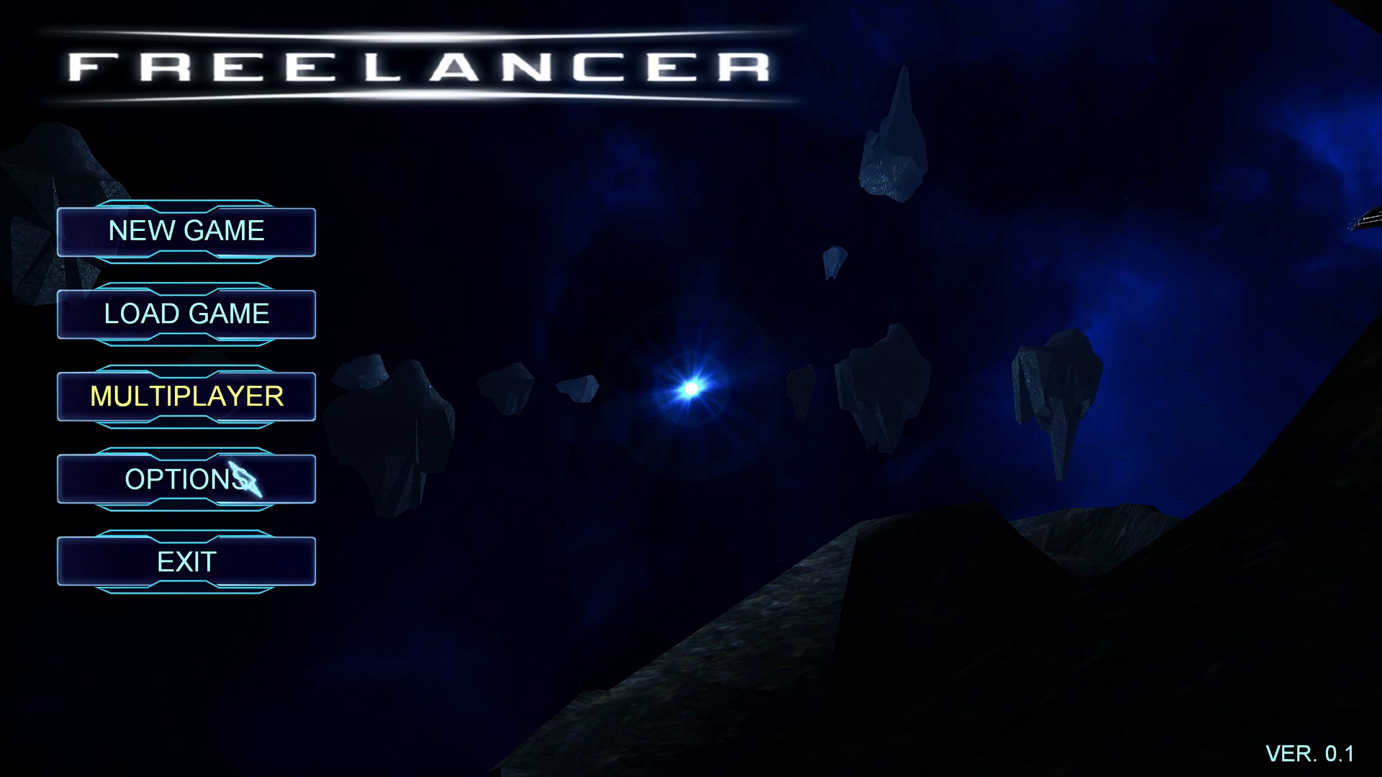
mouse_move(187, 480)
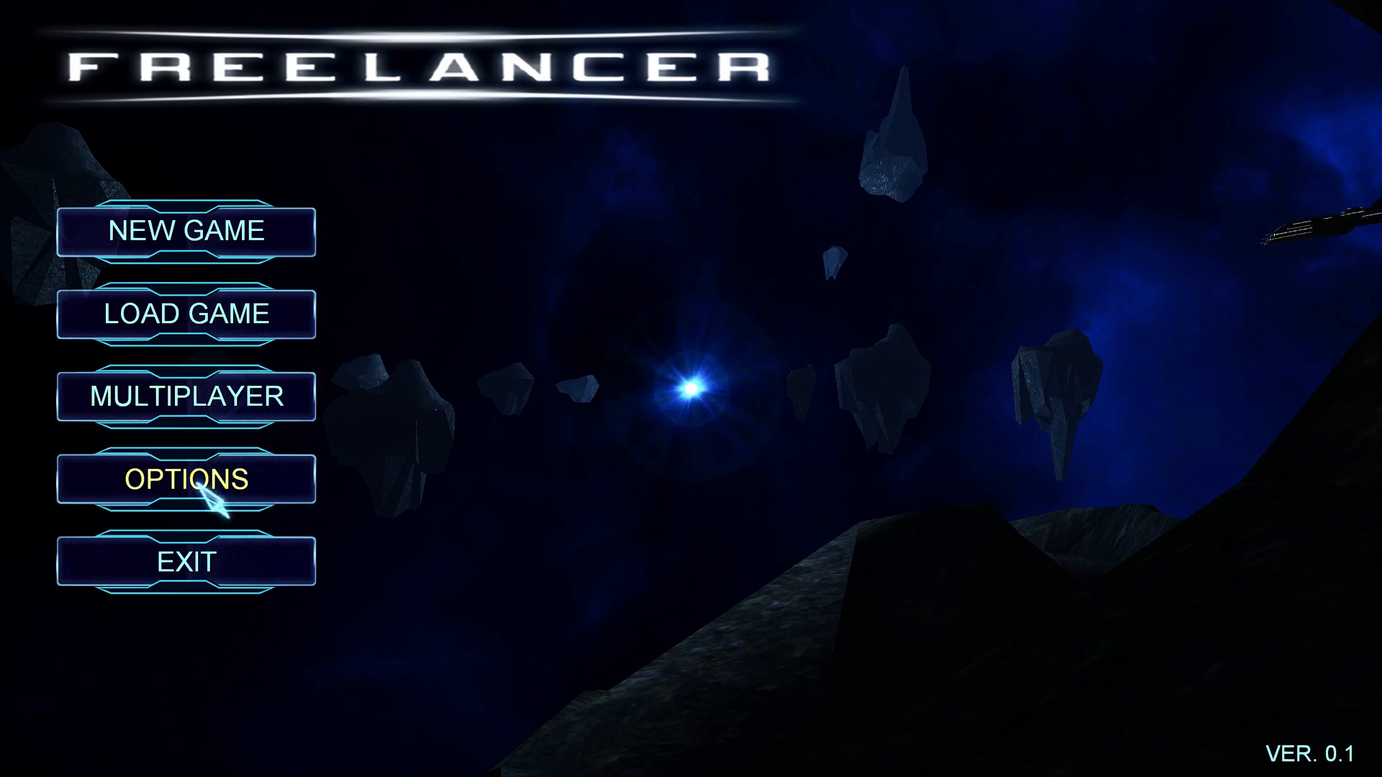
click(184, 561)
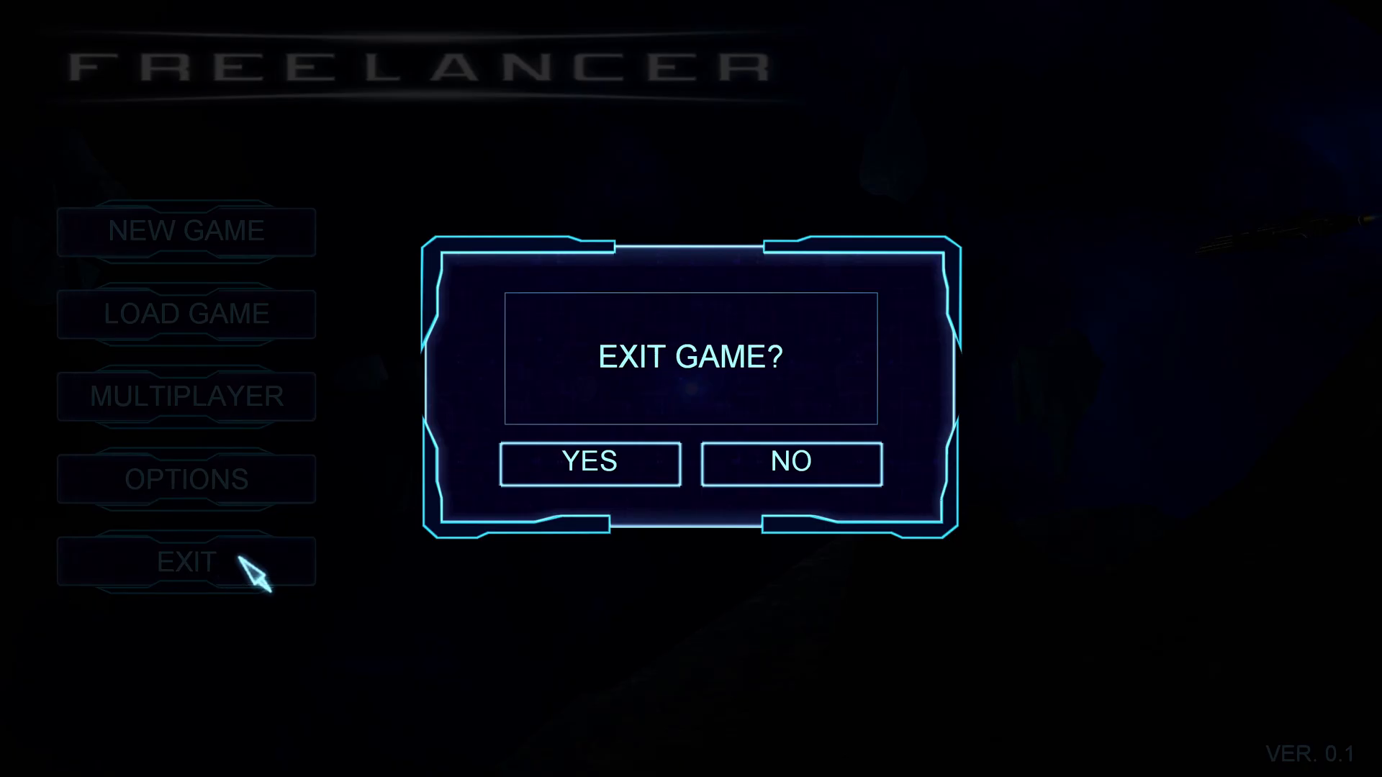
click(589, 462)
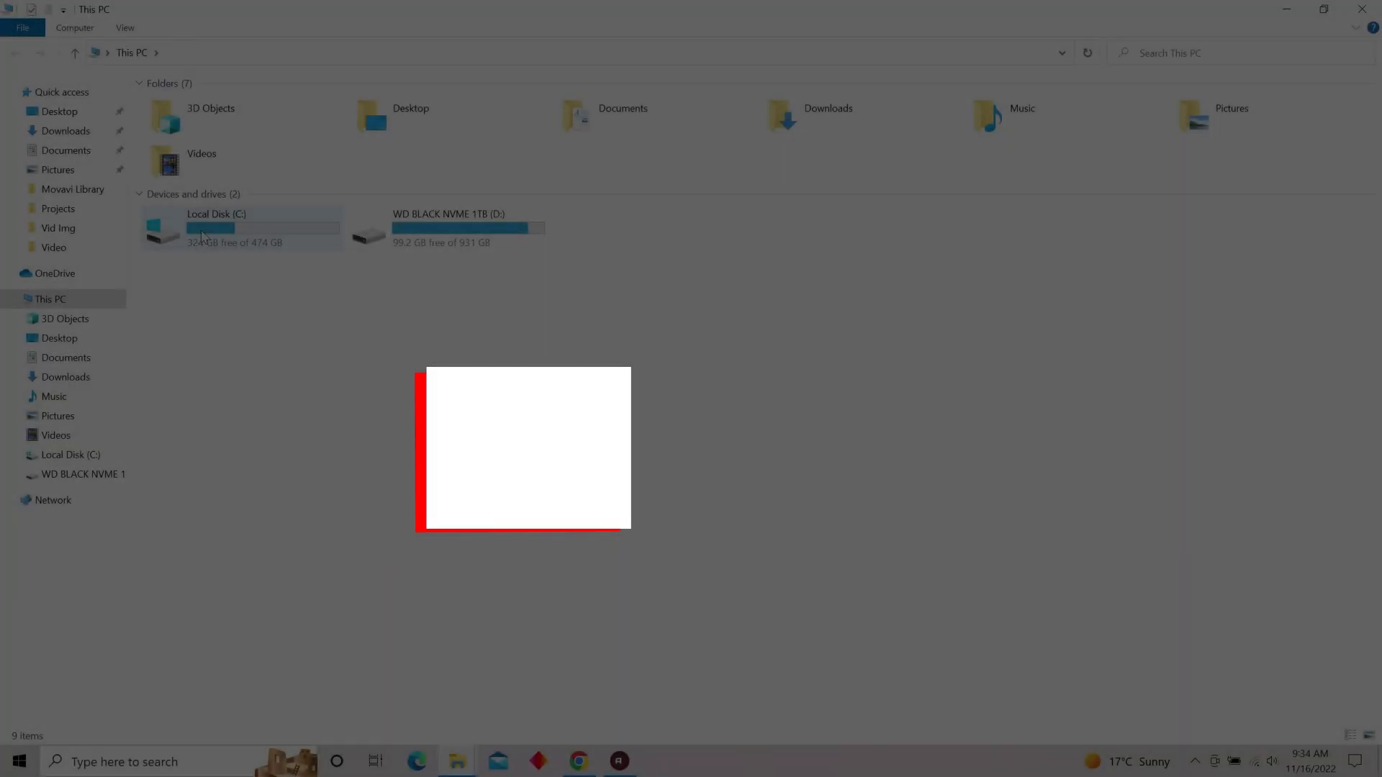
- Browse Documents > My Games > Freelancer and open the PerfOptions file
click(66, 150)
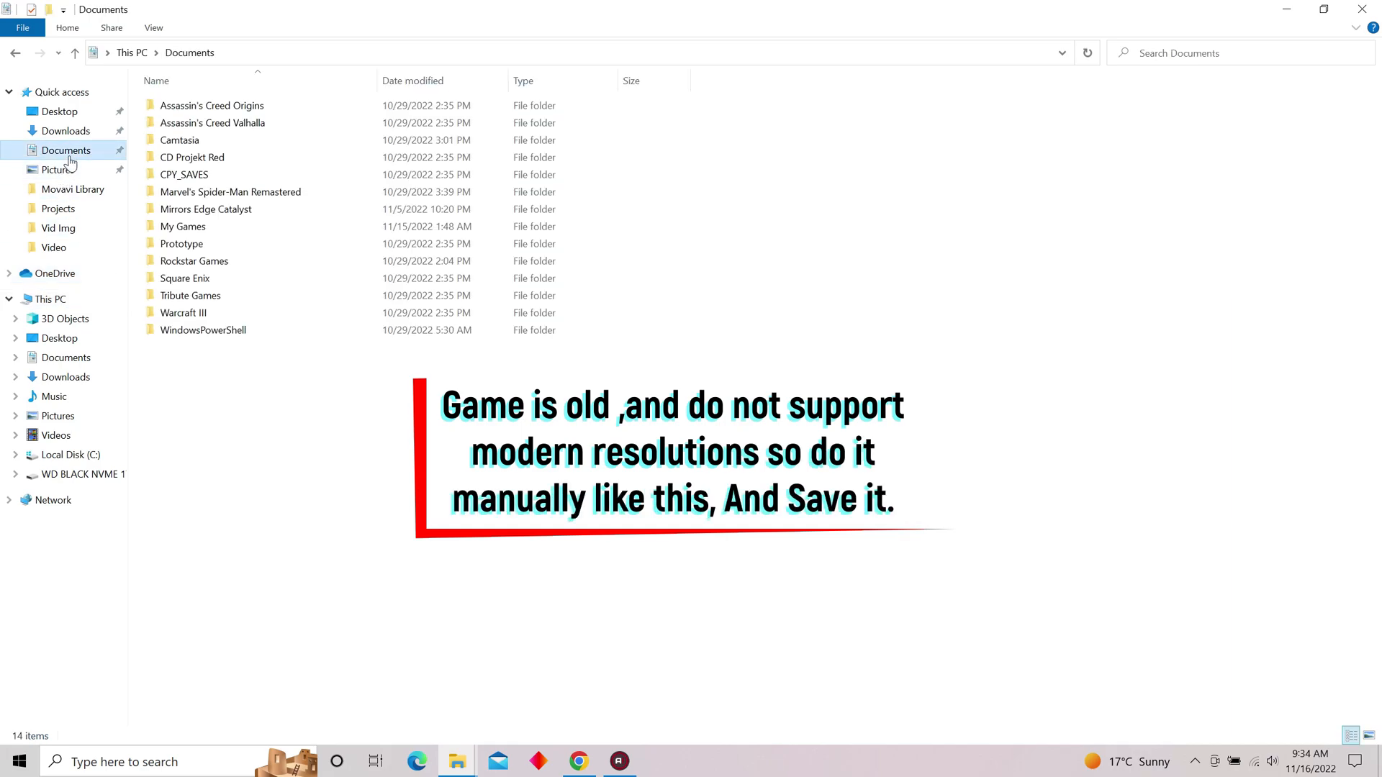
double_click(182, 227)
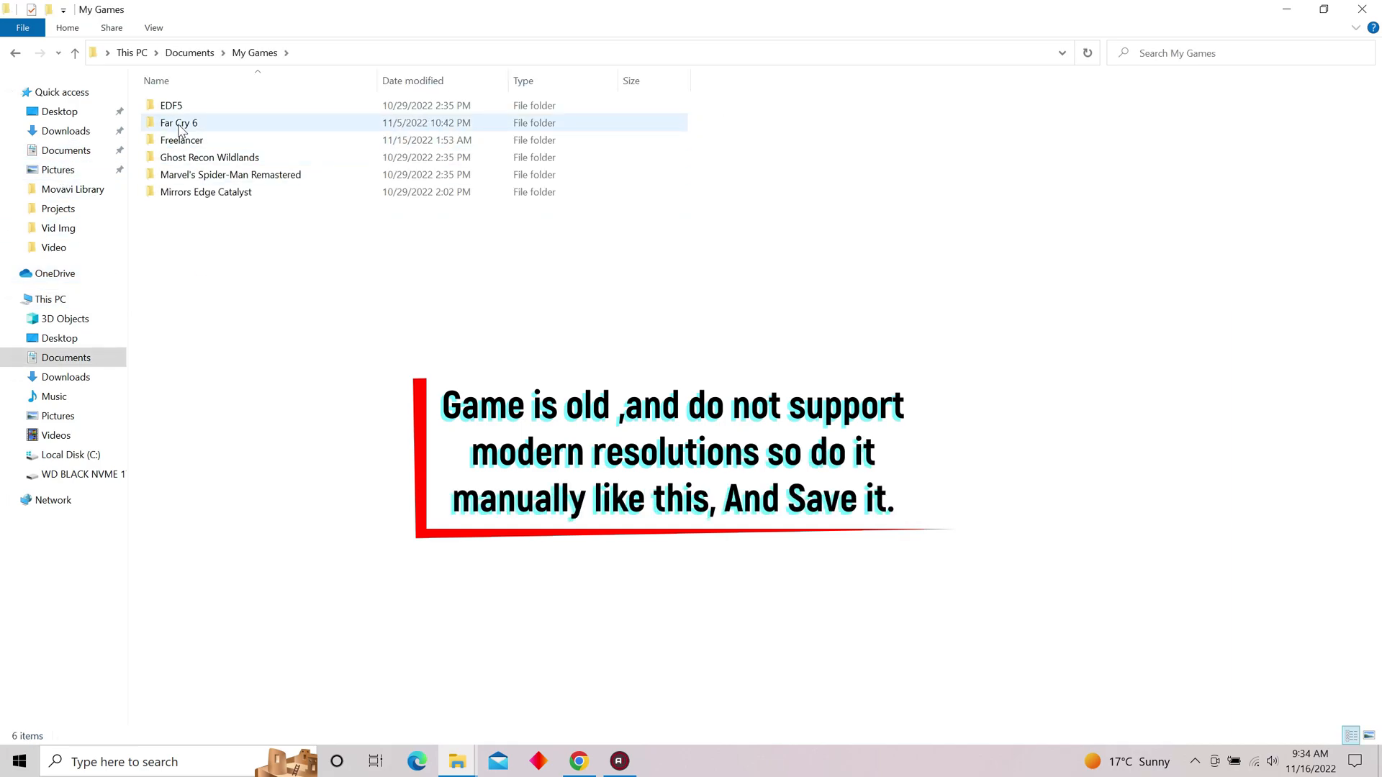
double_click(180, 140)
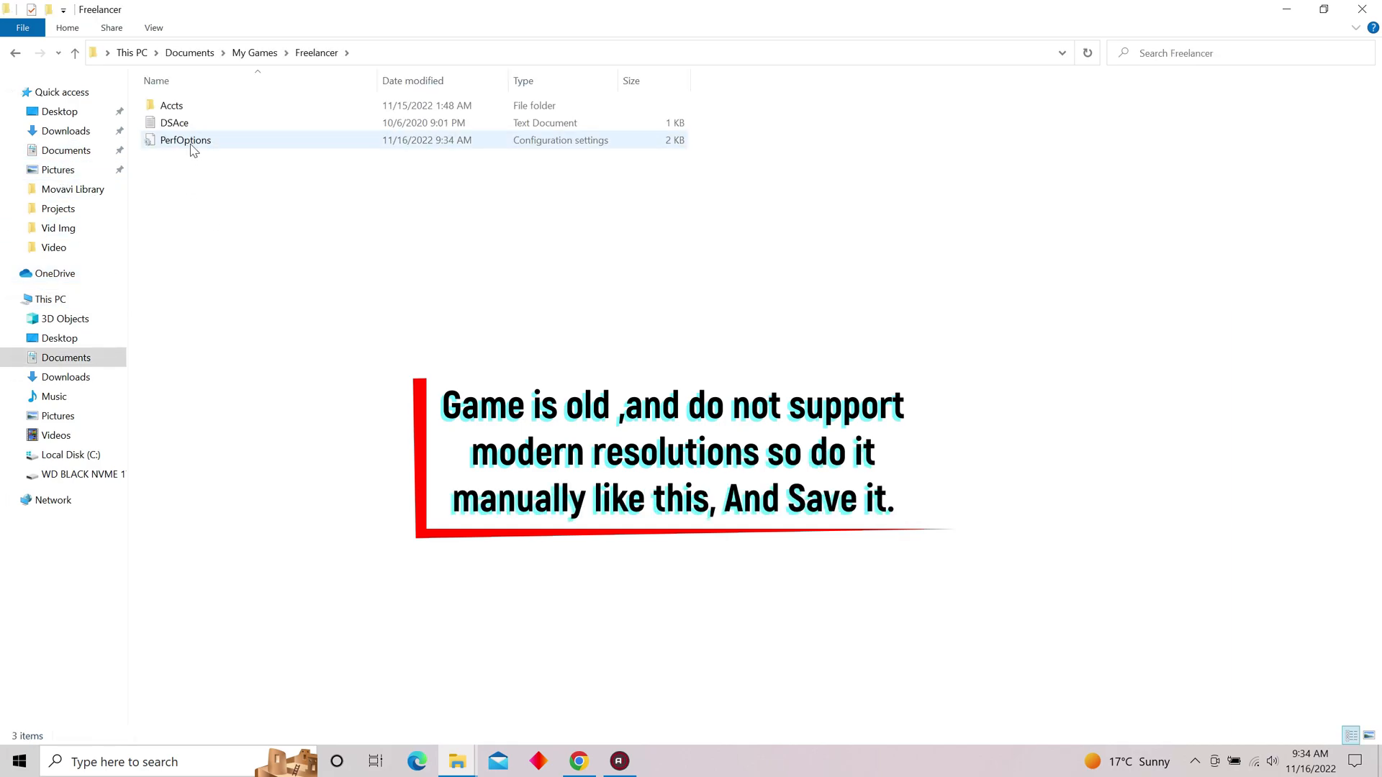
double_click(185, 141)
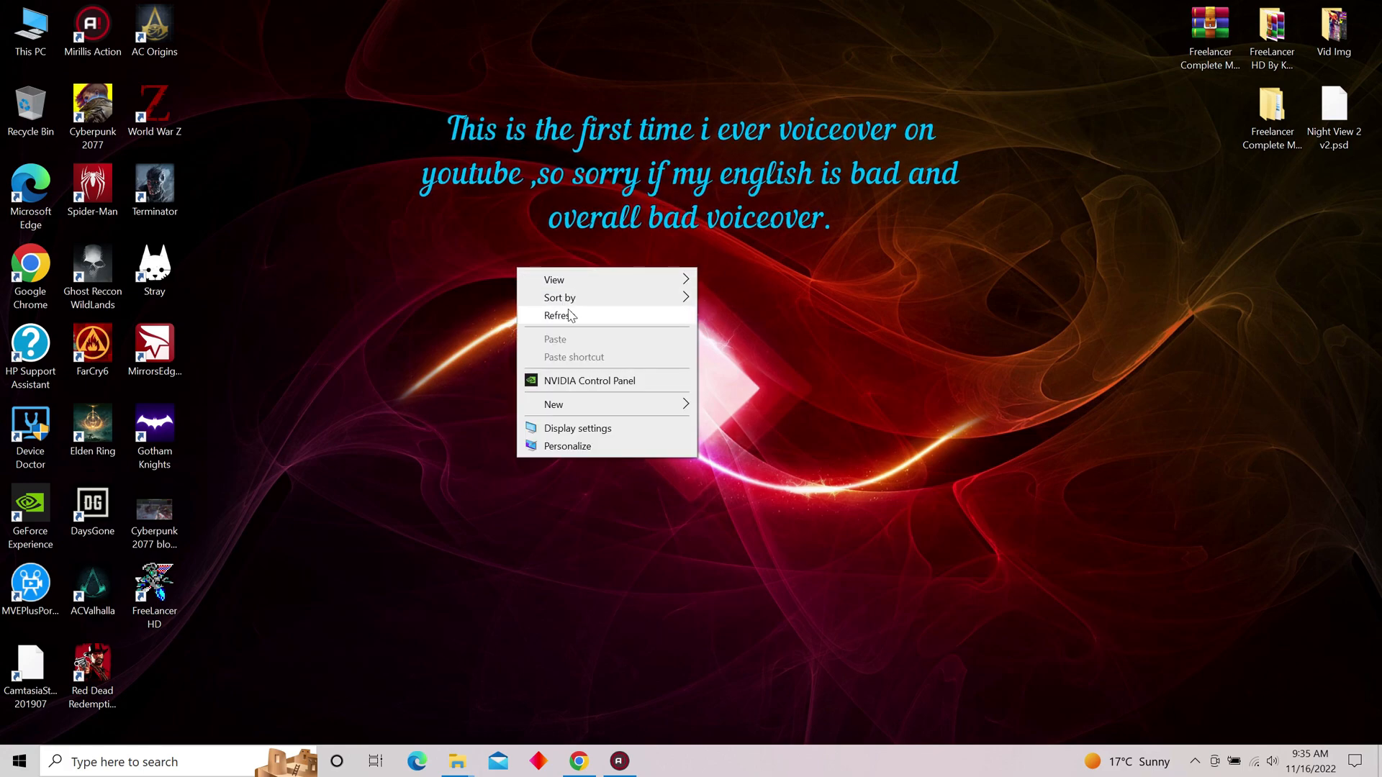
click(560, 315)
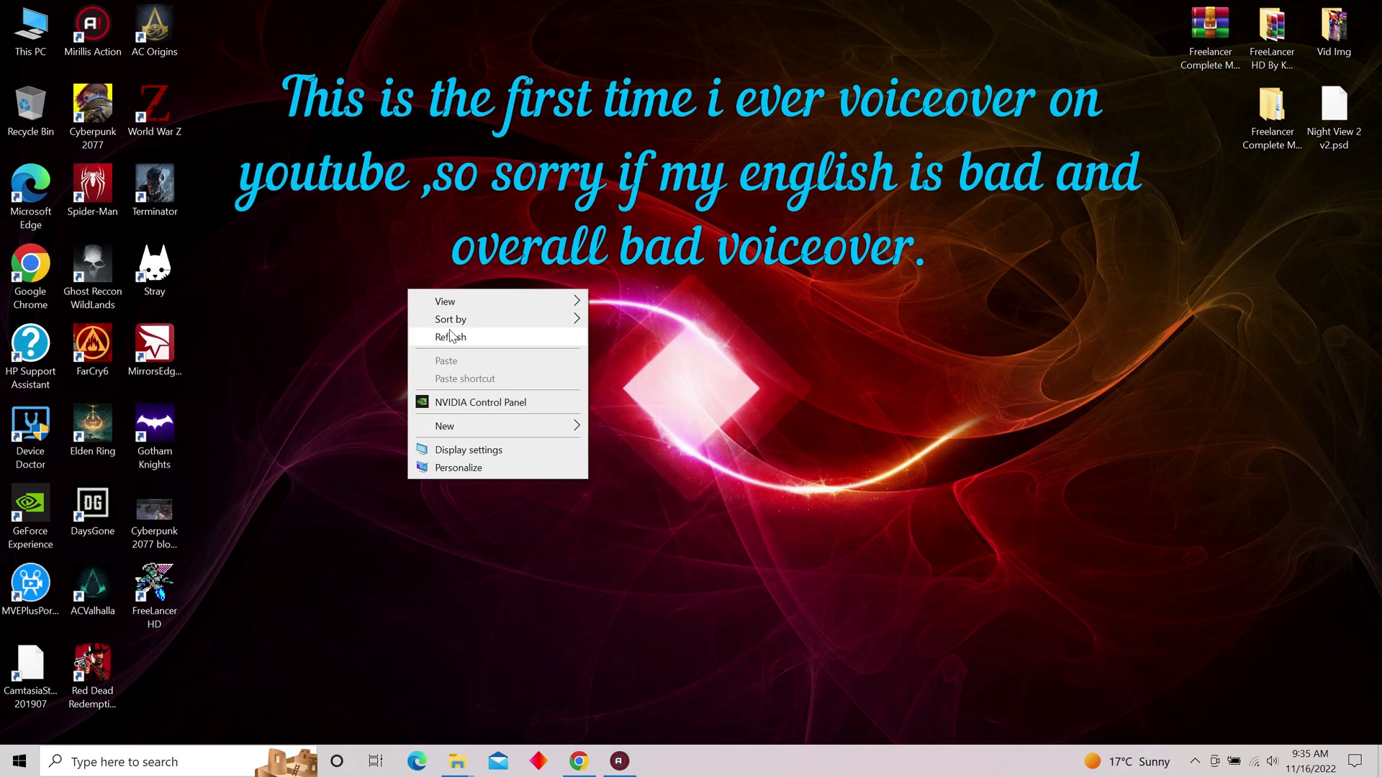
click(449, 337)
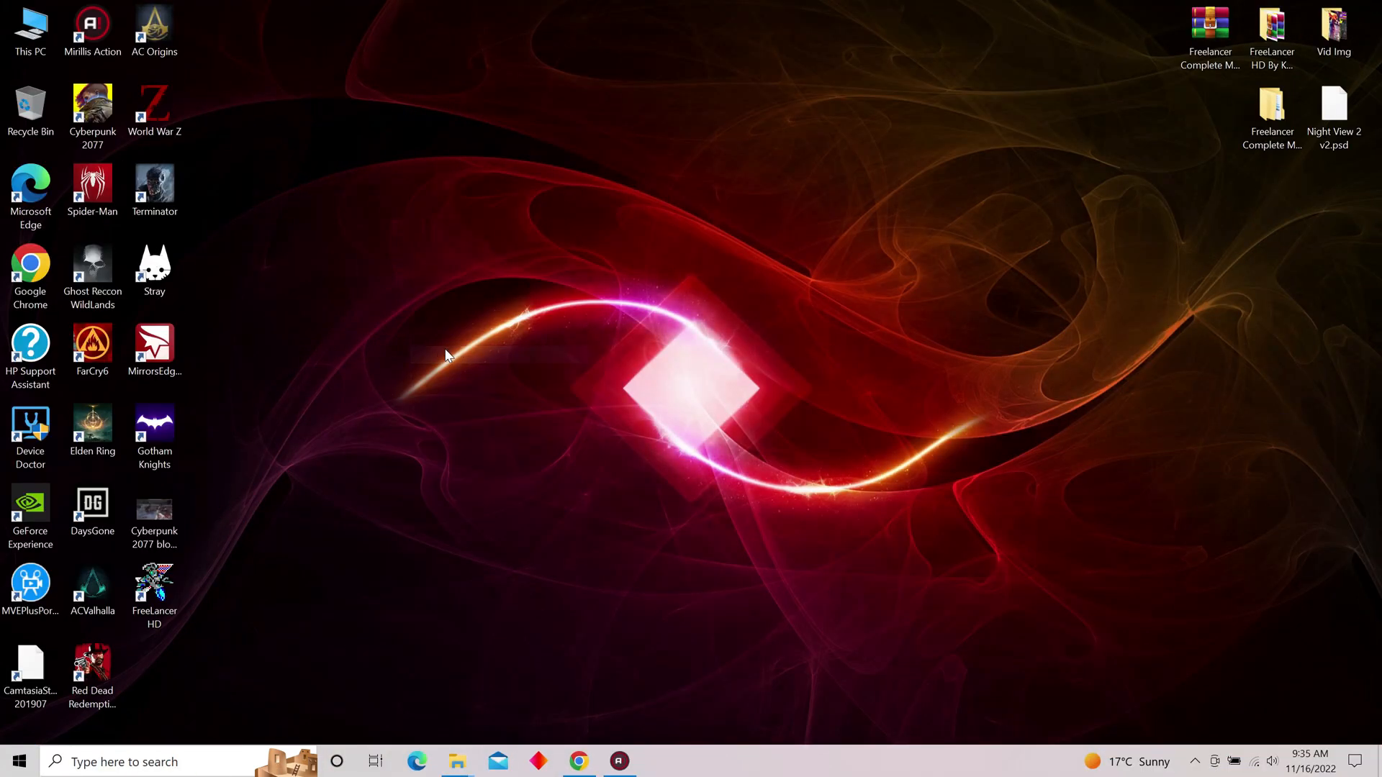
mouse_move(432, 293)
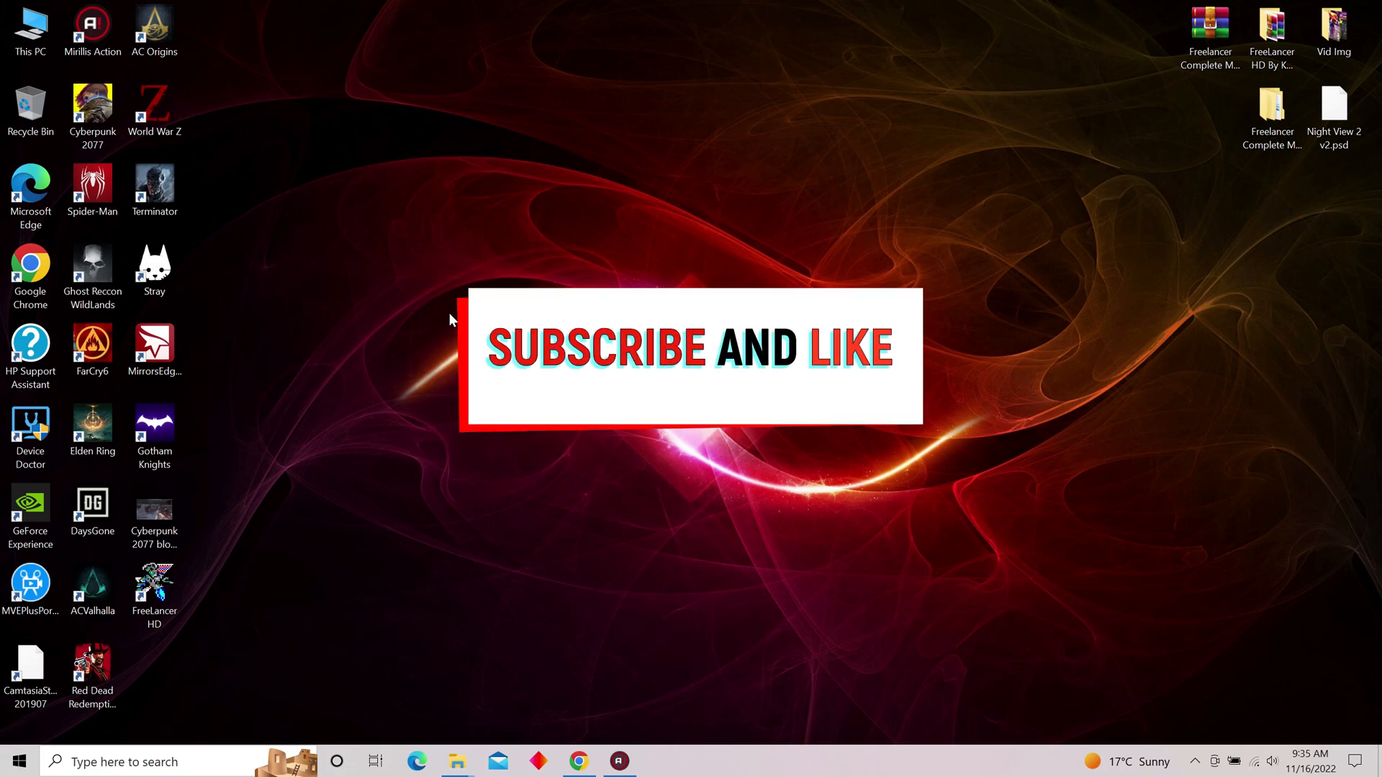
mouse_move(442, 322)
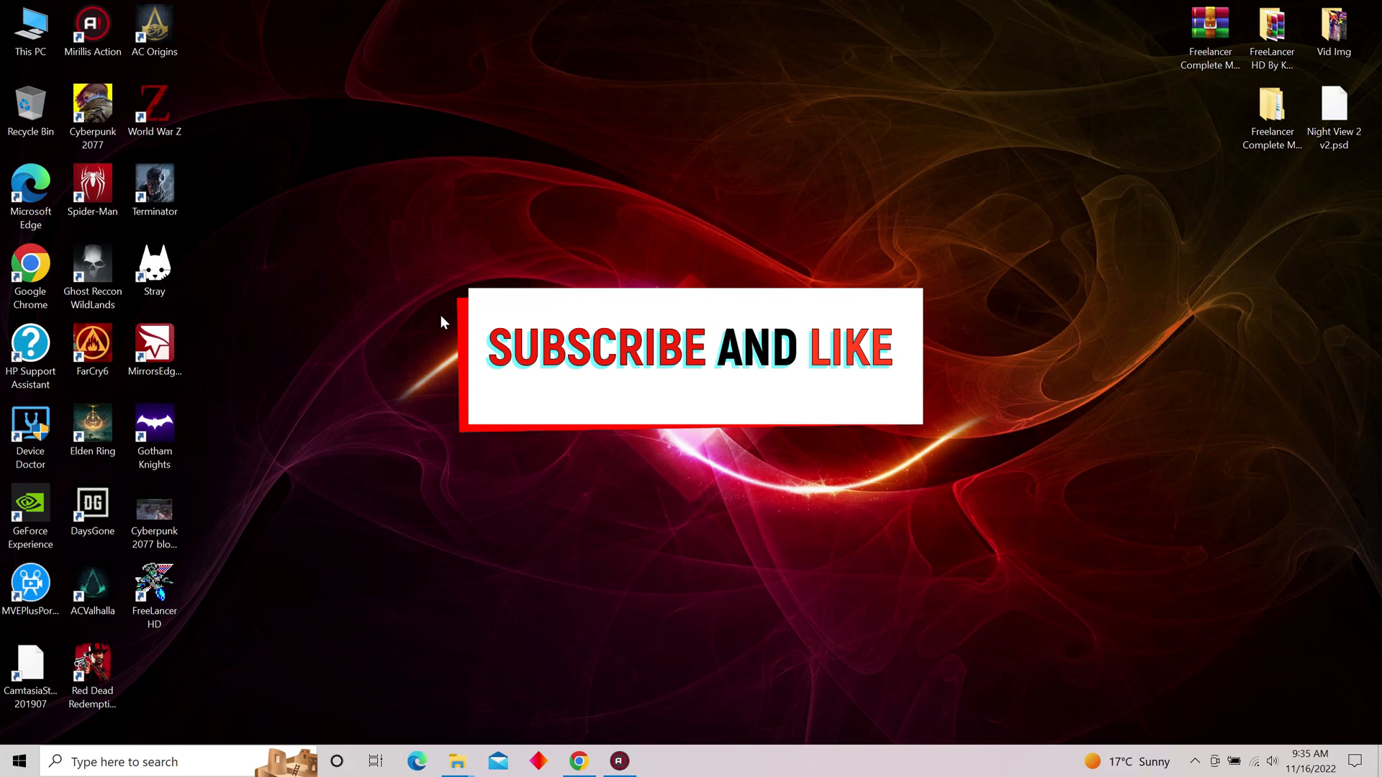